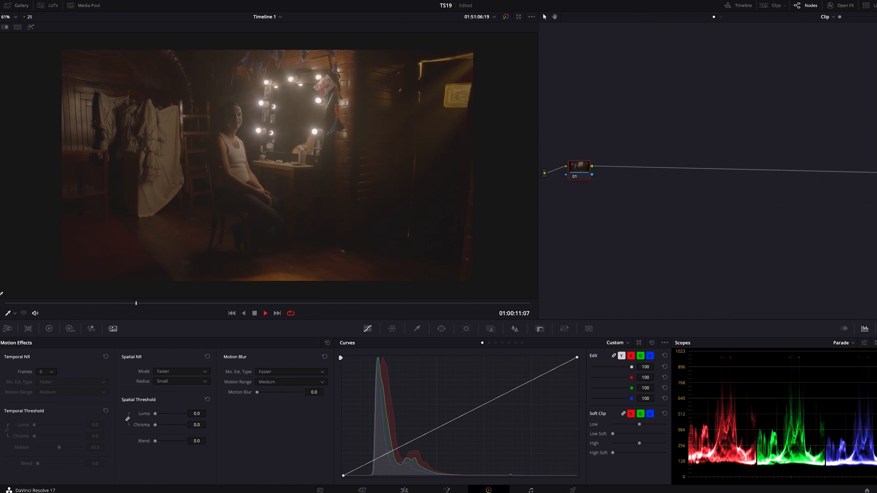
Add a serial node after node 01 in the Color page node graph
click(264, 313)
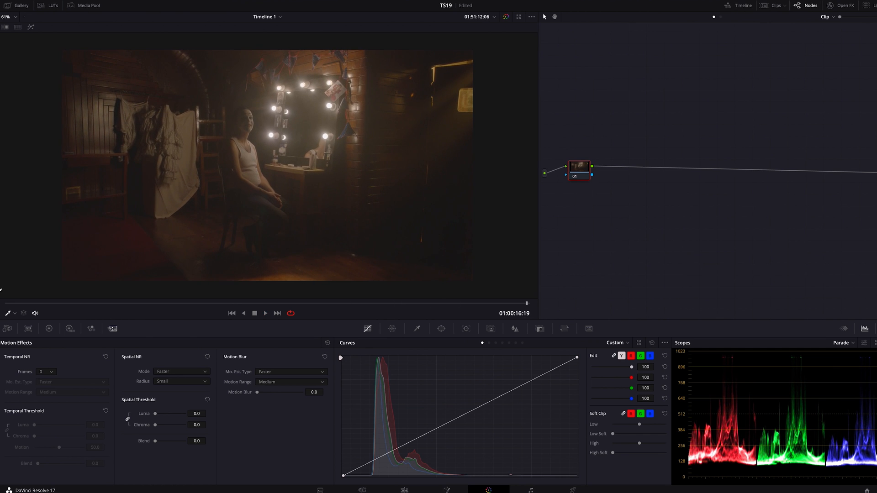
mouse_move(434, 187)
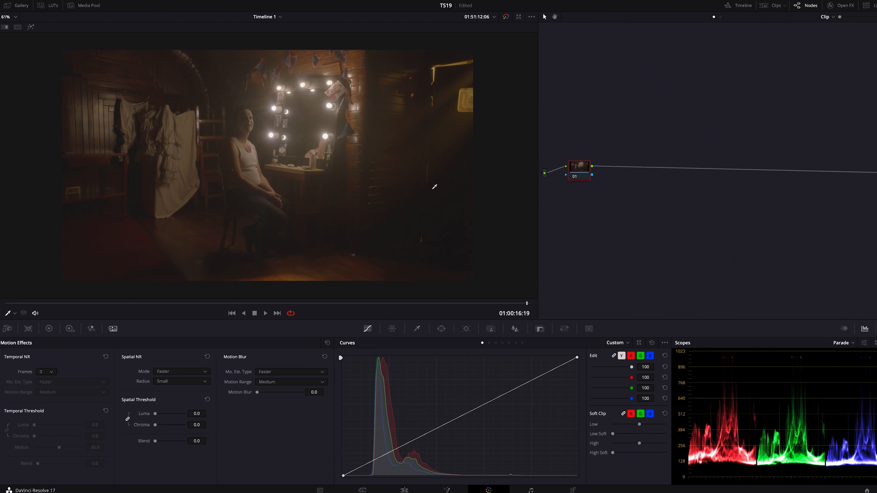
mouse_move(421, 185)
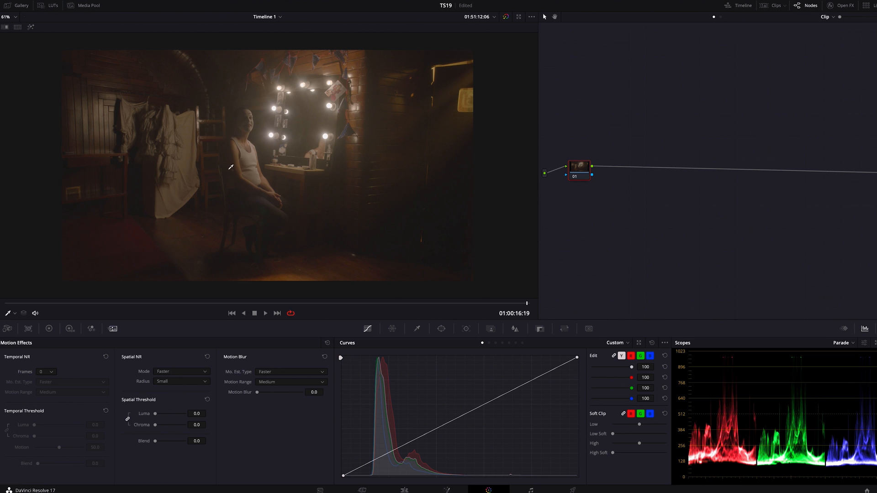
mouse_move(574, 168)
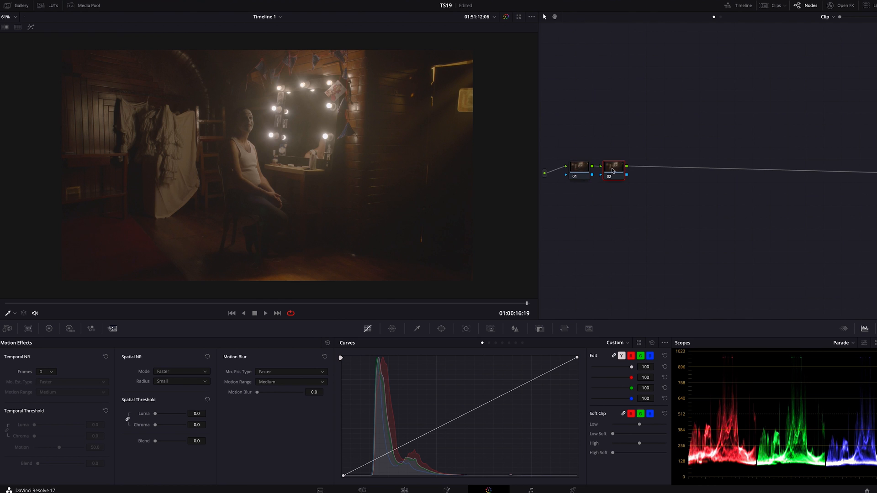
Reposition node 02 and apply OpenFX Color Space Transform to it, found by searching 'color'
drag(613, 167, 809, 165)
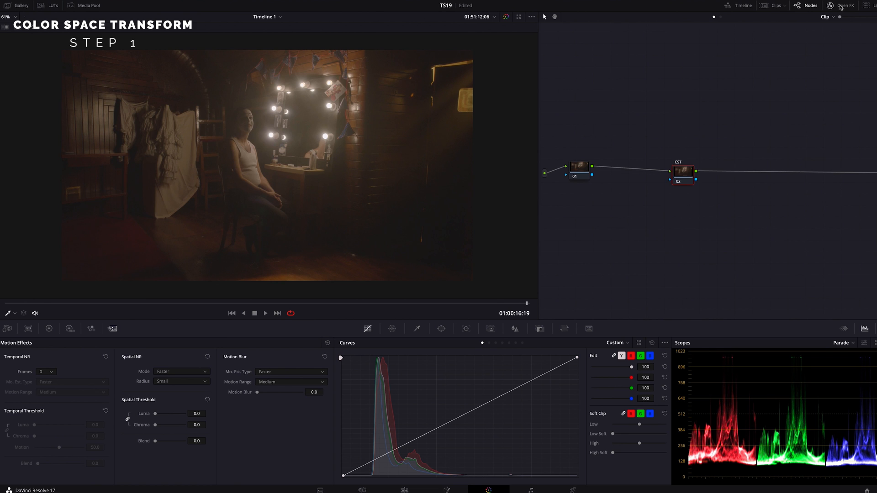
click(846, 5)
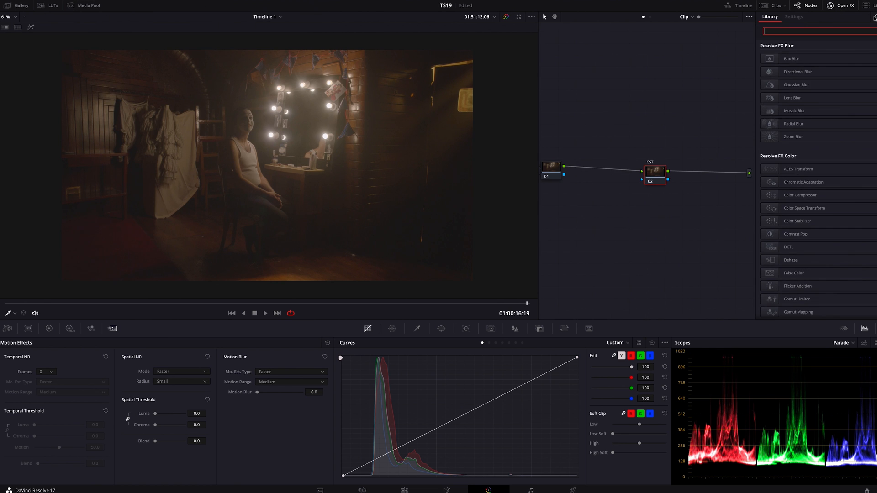
text(color)
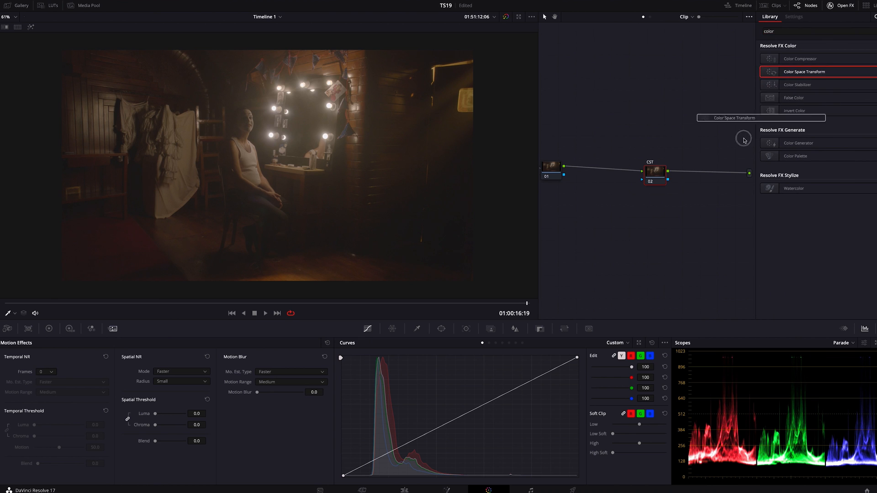
click(792, 17)
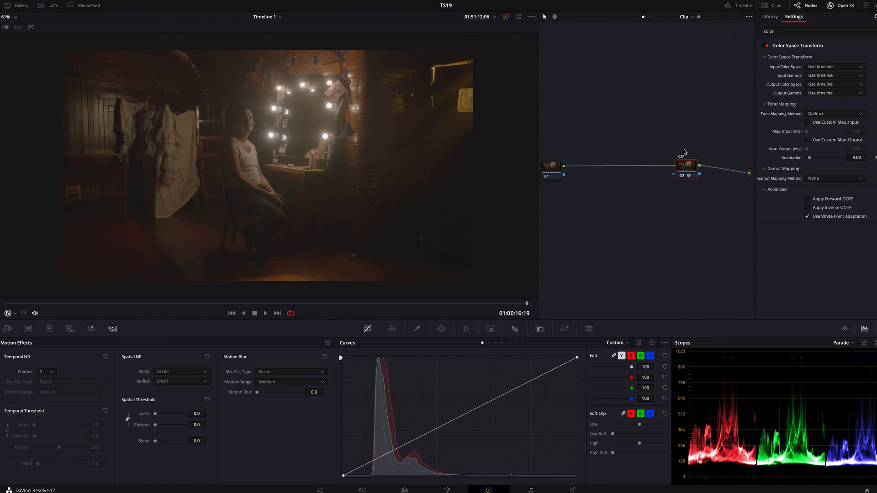
mouse_move(444, 284)
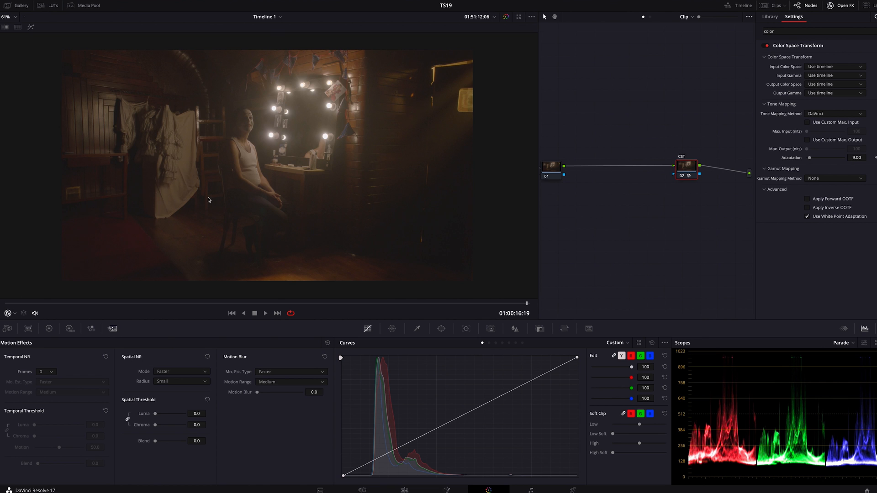
mouse_move(397, 163)
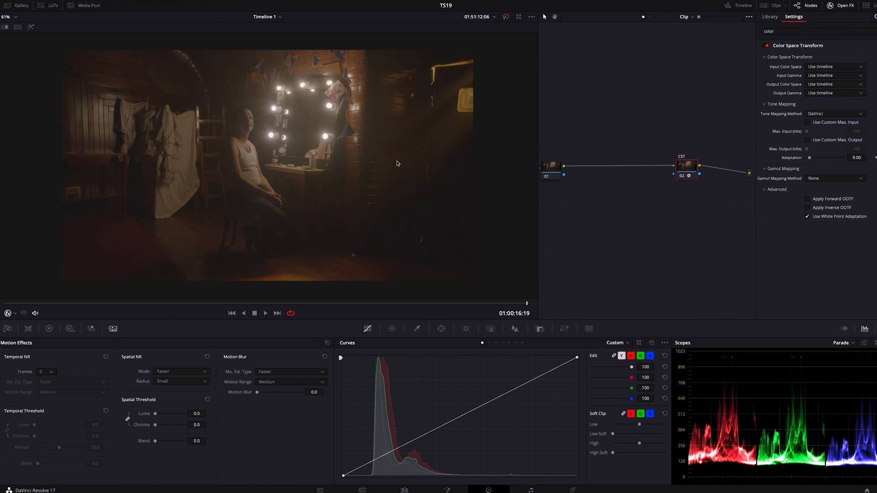
mouse_move(860, 47)
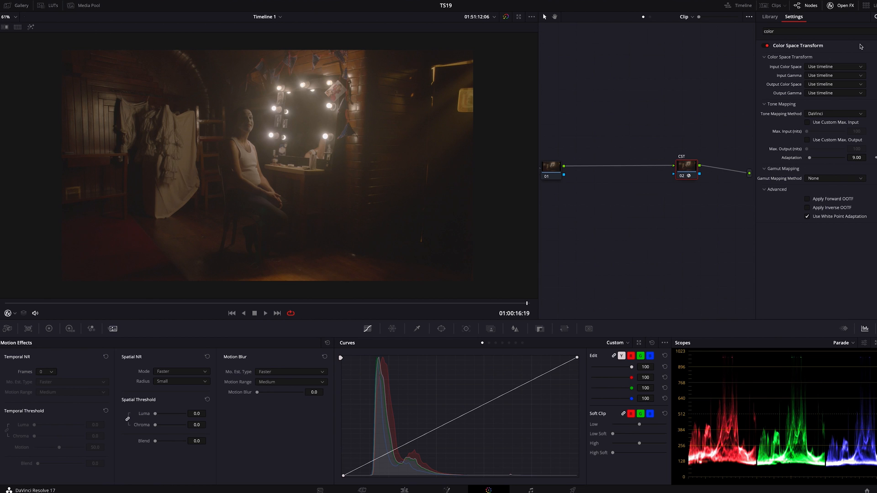
Set CST input to ARRI Alexa / ARRI LogC and output to Rec.709 / Gamma 2.4
click(835, 66)
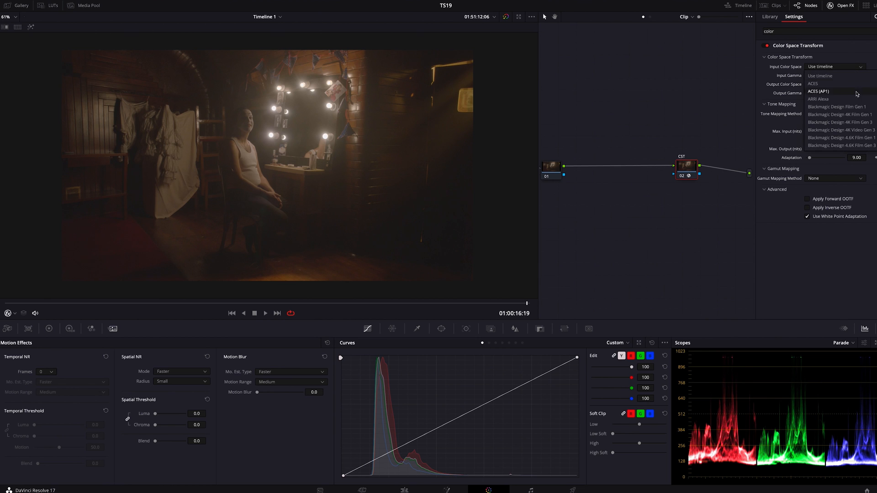
mouse_move(827, 99)
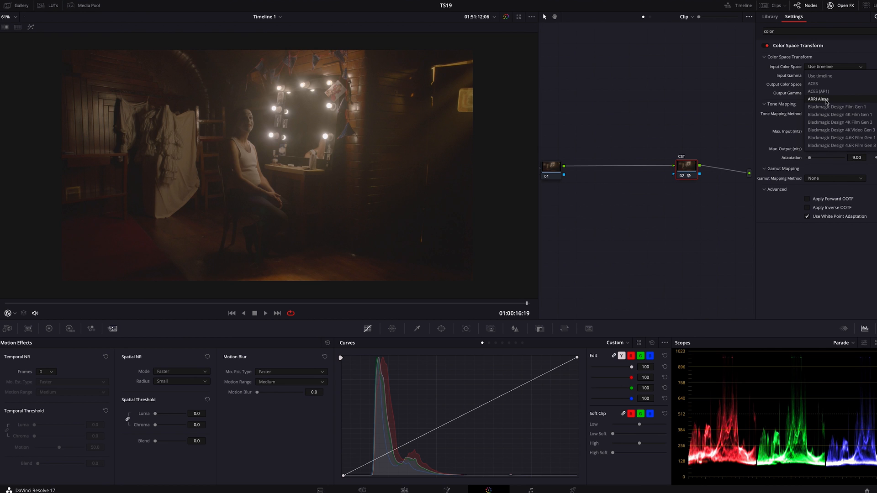
click(819, 100)
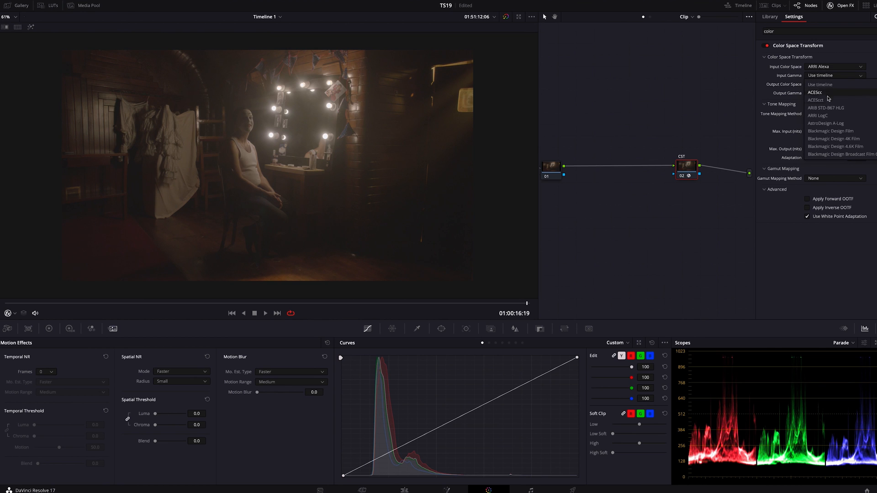
mouse_move(821, 116)
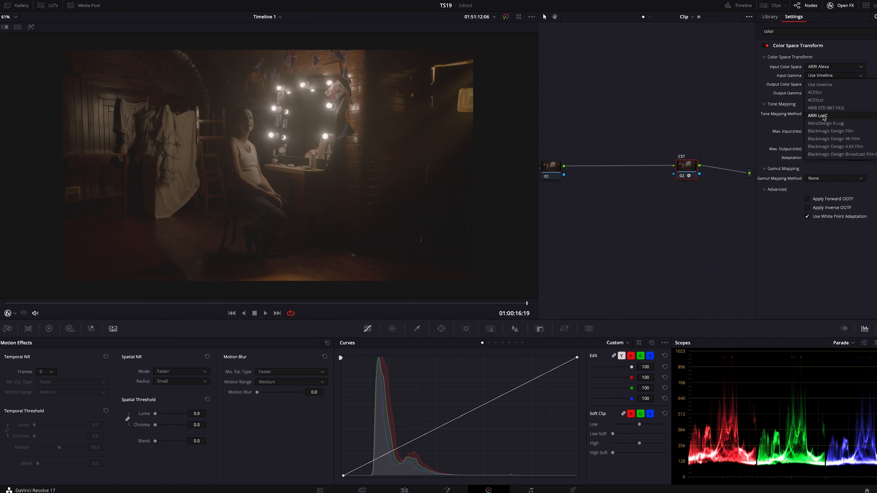
click(821, 116)
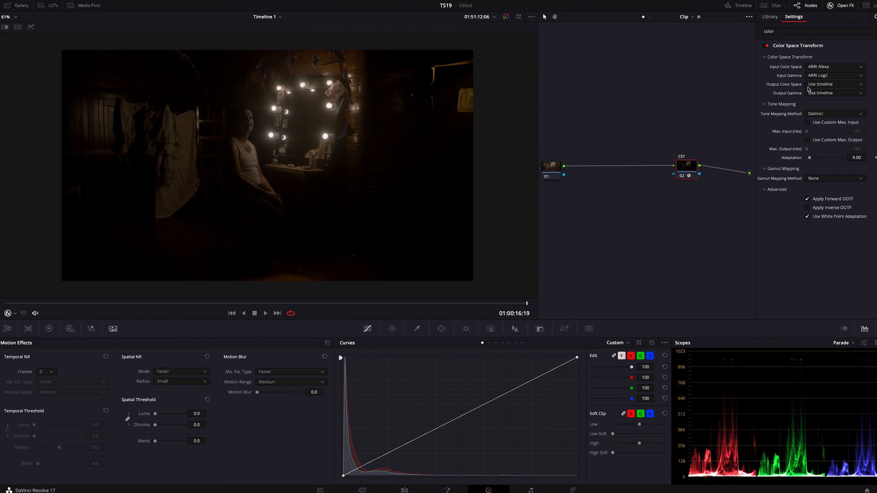
click(832, 93)
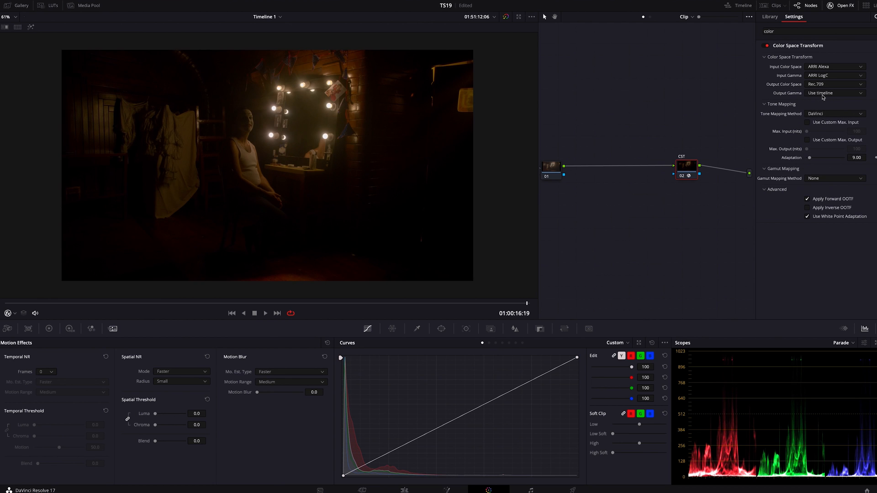
click(834, 93)
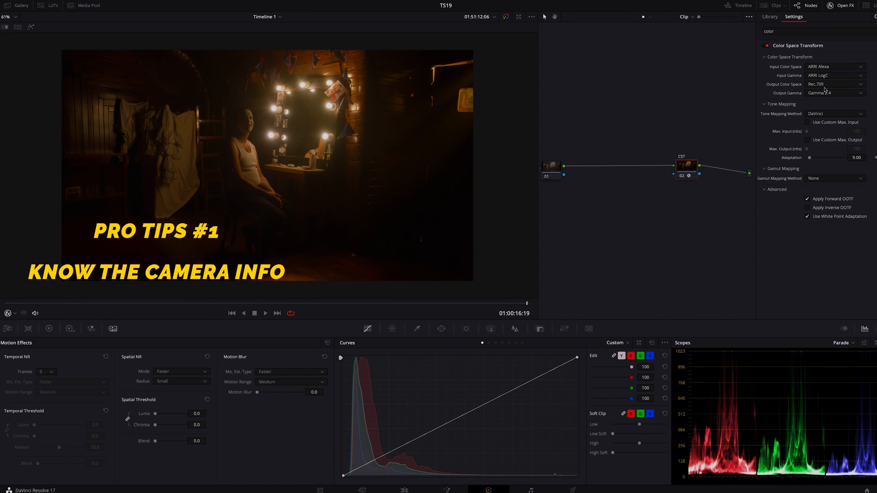
mouse_move(821, 92)
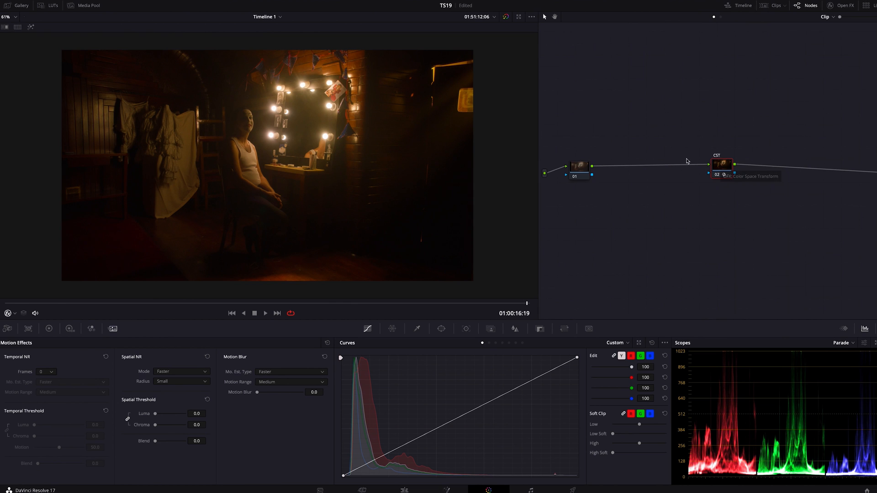
mouse_move(506, 192)
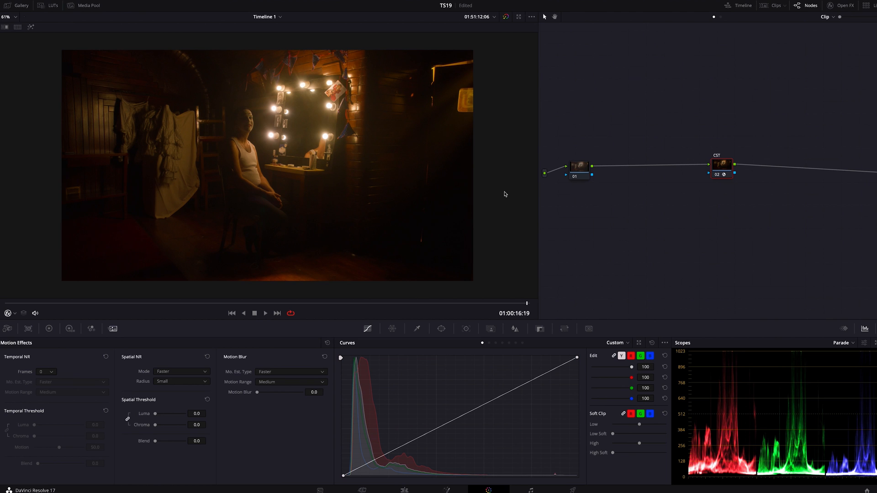
mouse_move(239, 192)
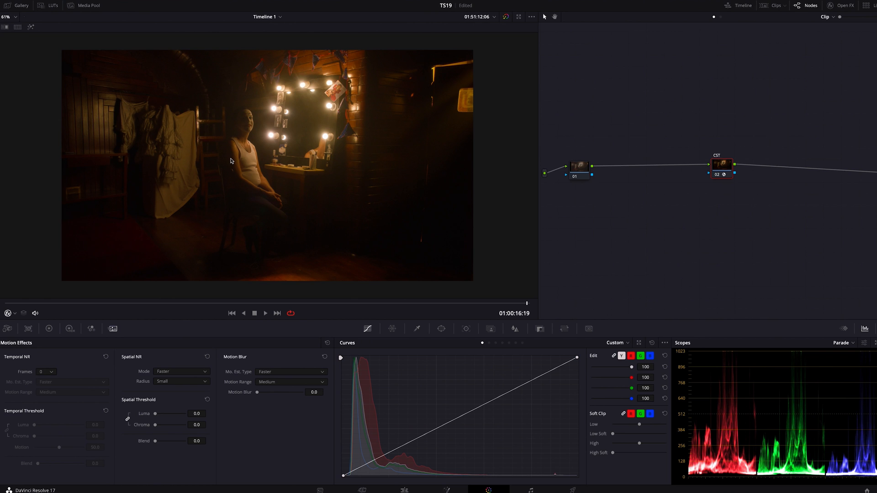
Select node 01 and add a serial node ahead of the CST node
click(577, 163)
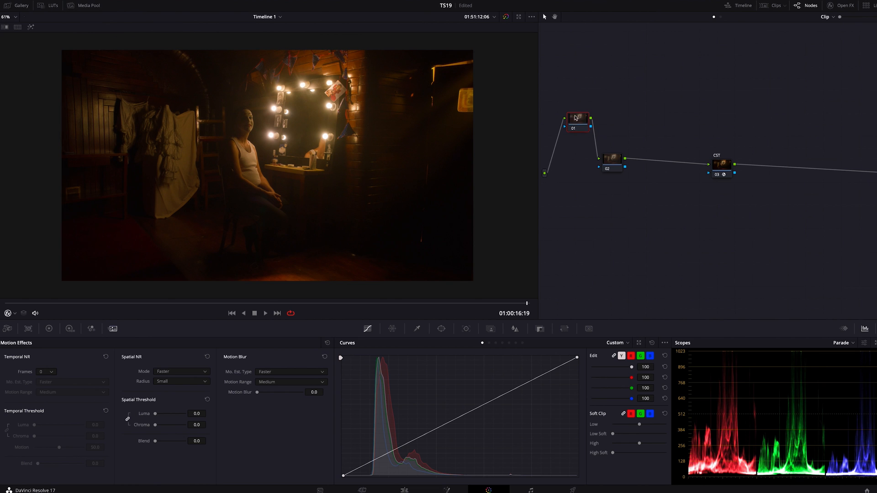
Select the new Temp node and offset the overall balance toward blue to cool the orange cast
click(577, 164)
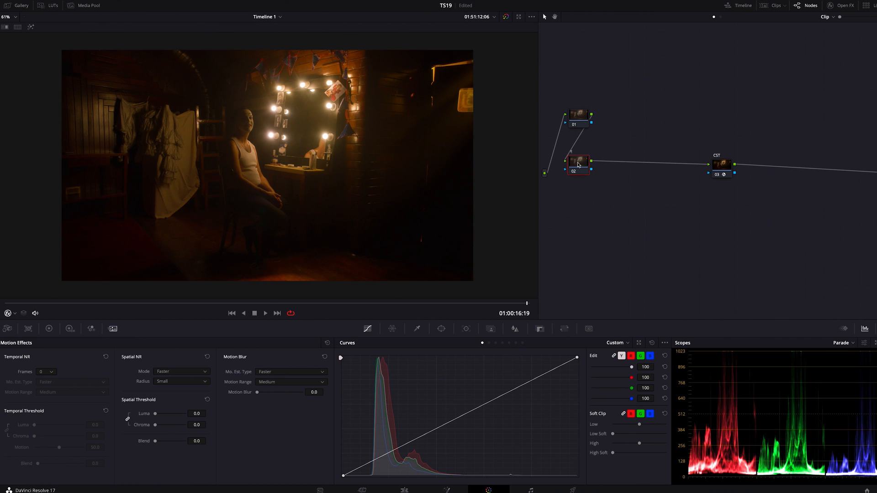
click(49, 329)
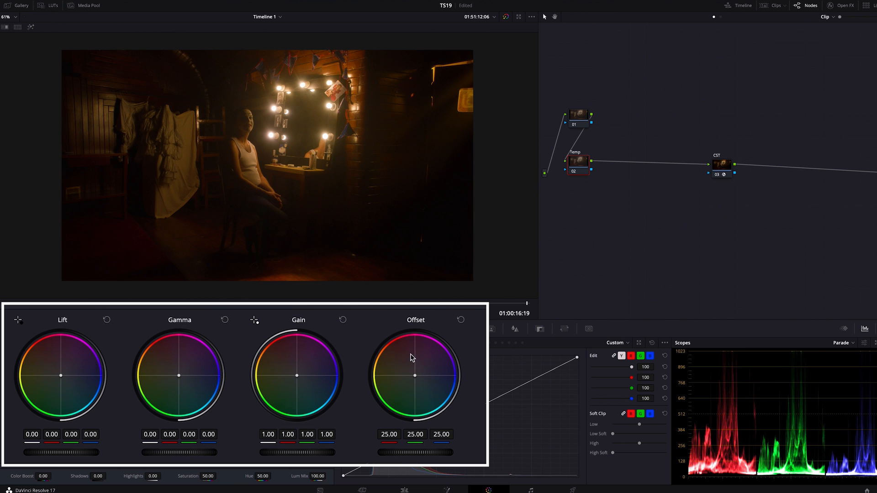
mouse_move(420, 365)
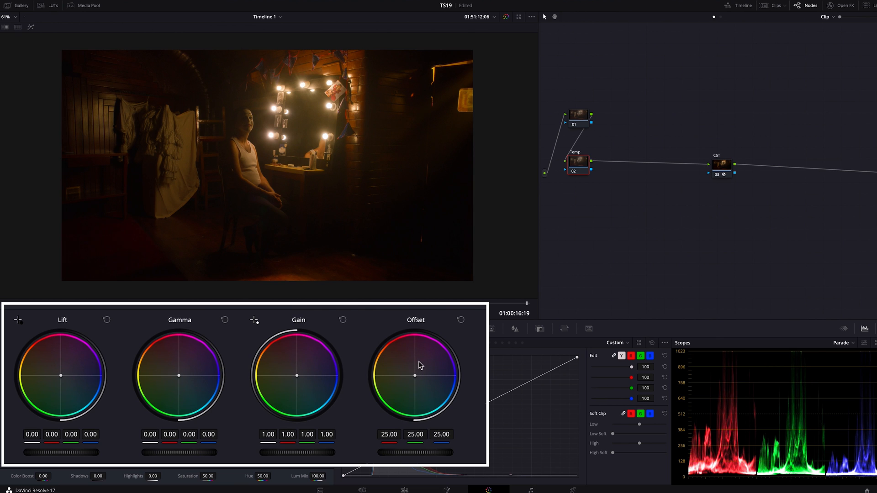
mouse_move(417, 380)
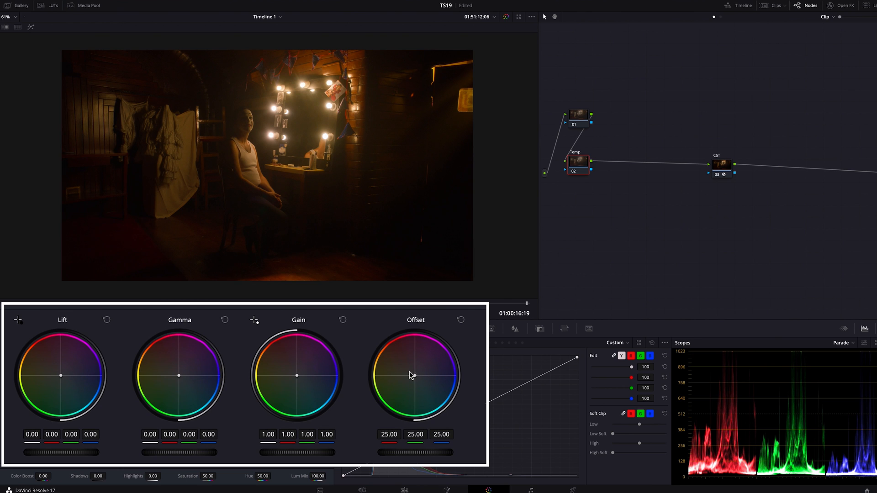
mouse_move(434, 310)
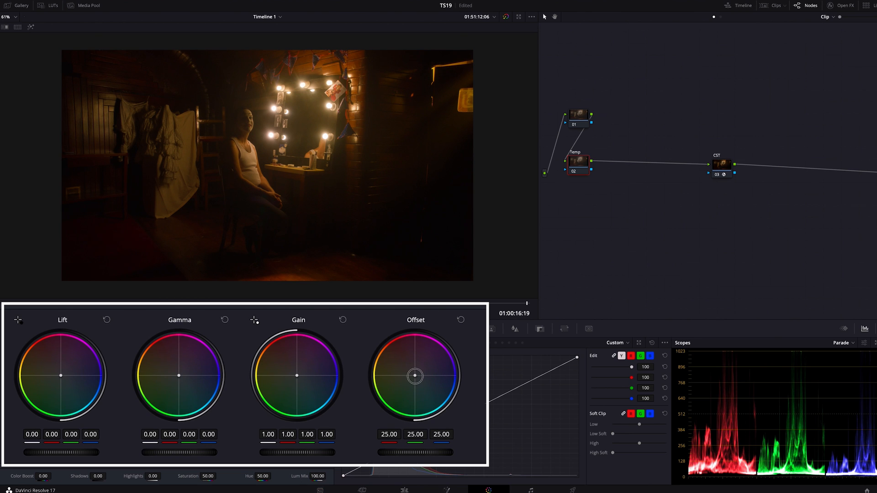
drag(414, 376, 423, 381)
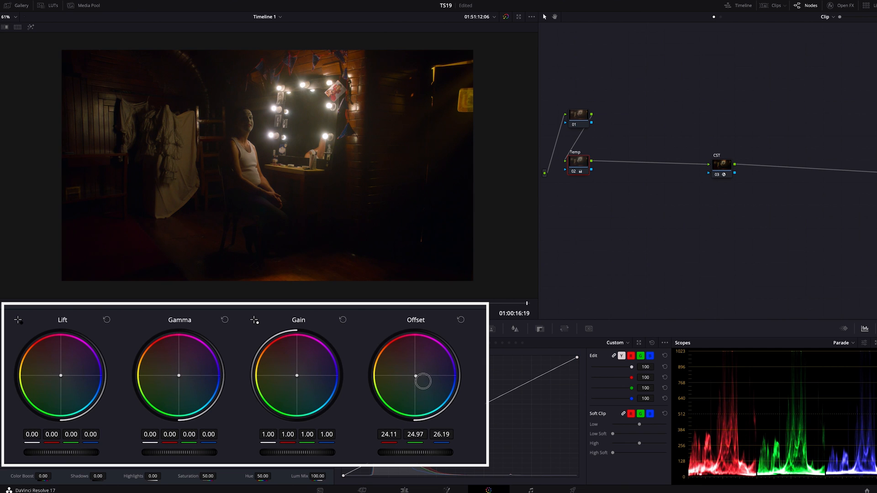
drag(423, 380, 424, 383)
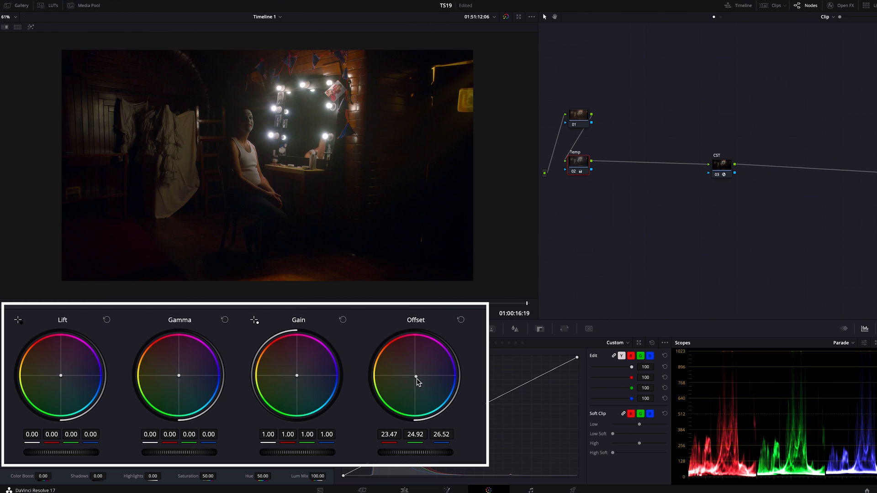
mouse_move(755, 466)
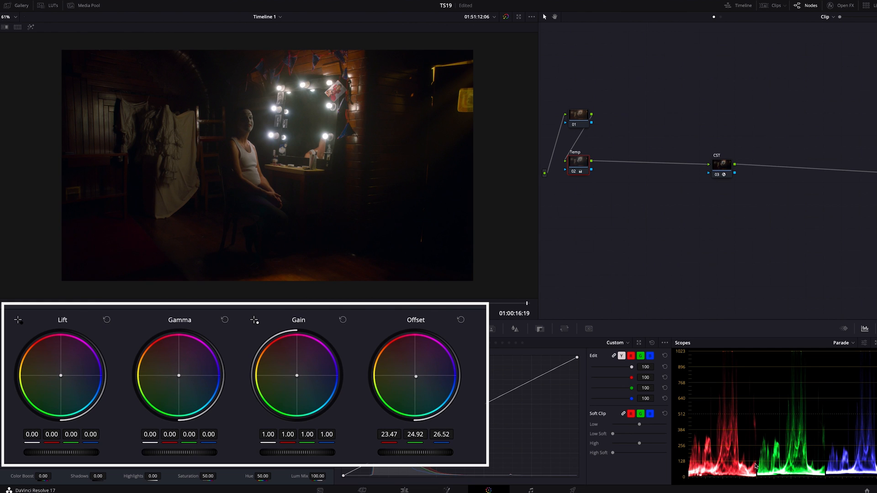
mouse_move(725, 429)
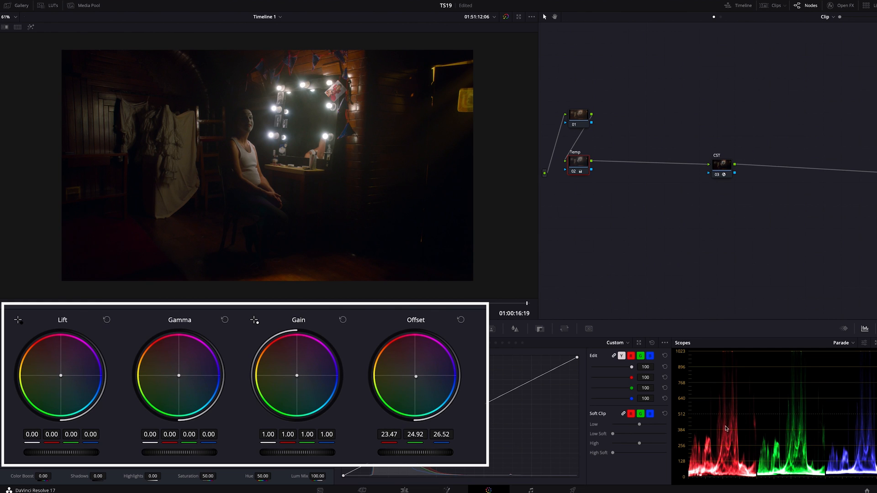
drag(415, 376, 413, 377)
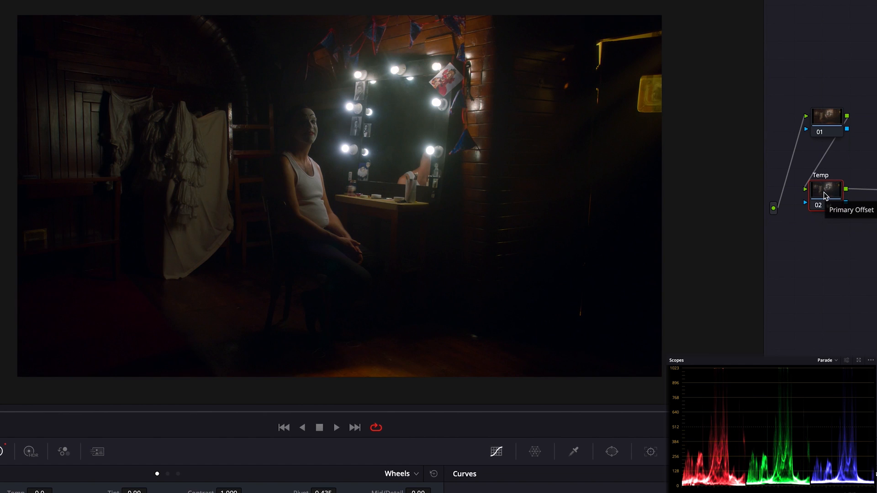
mouse_move(831, 211)
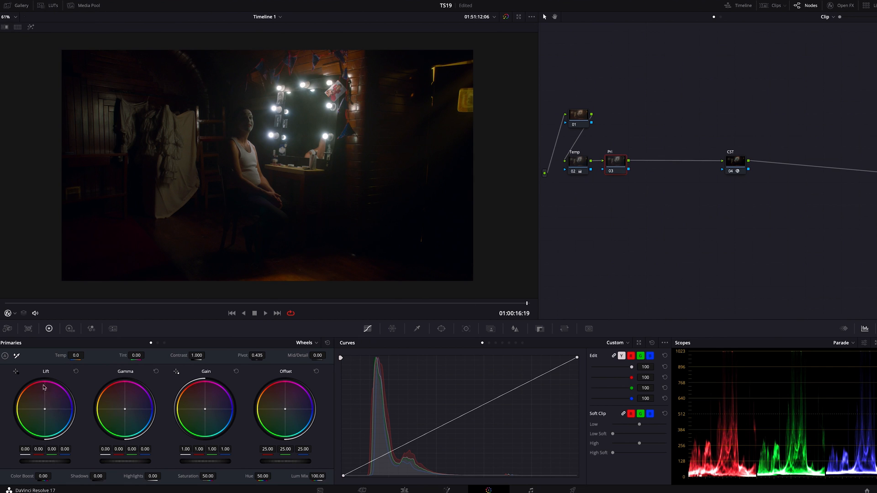
mouse_move(503, 242)
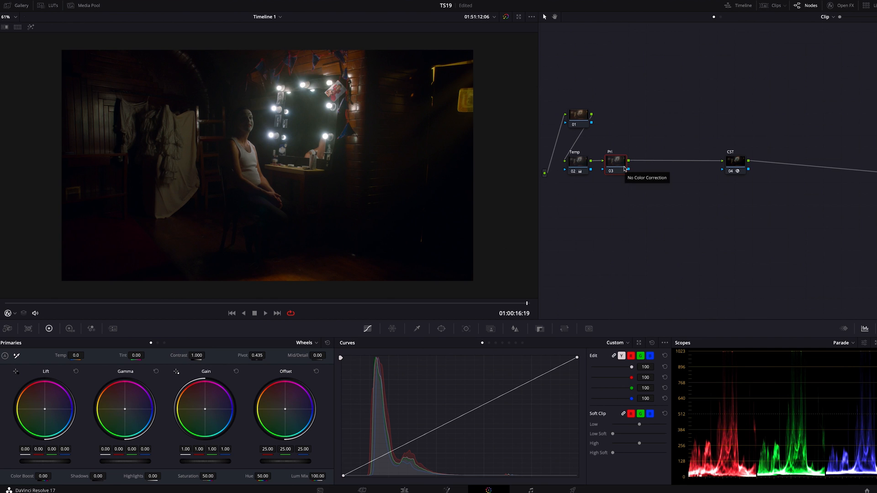
mouse_move(620, 172)
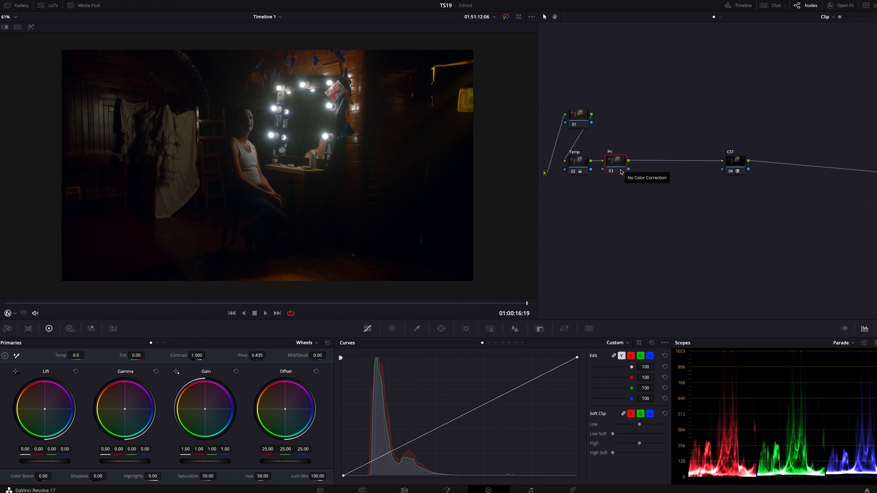
mouse_move(620, 171)
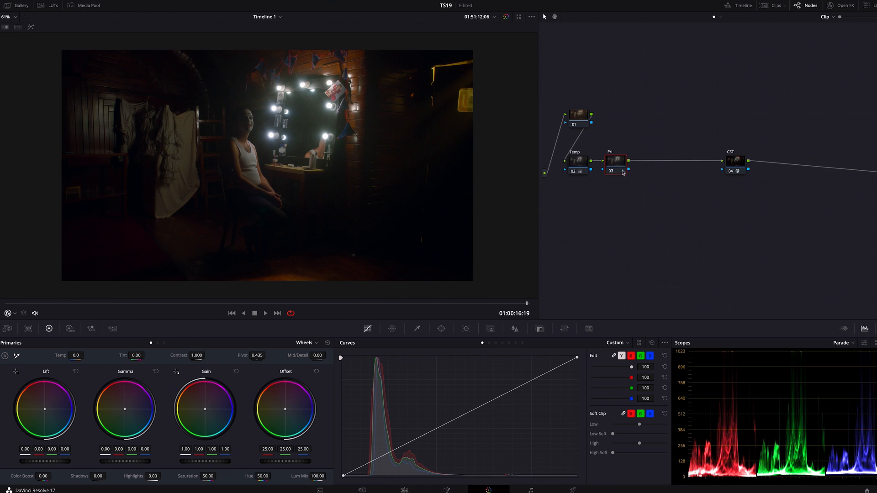
mouse_move(431, 161)
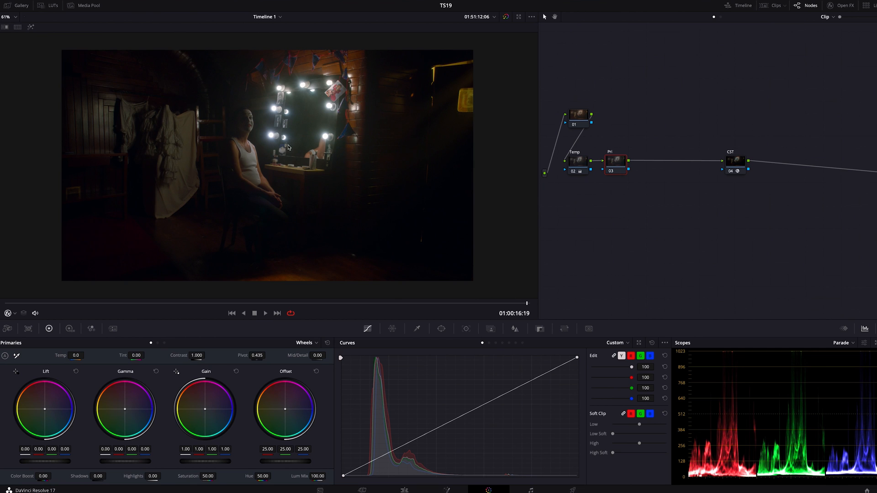
mouse_move(140, 211)
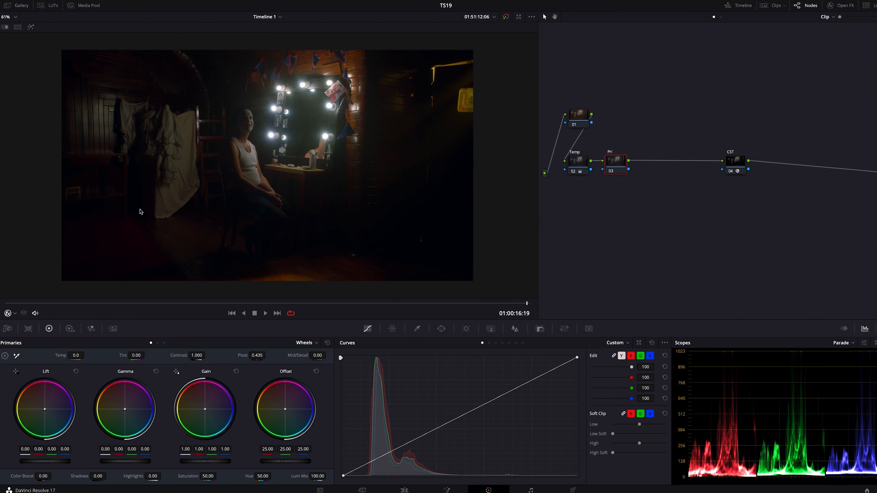
mouse_move(346, 200)
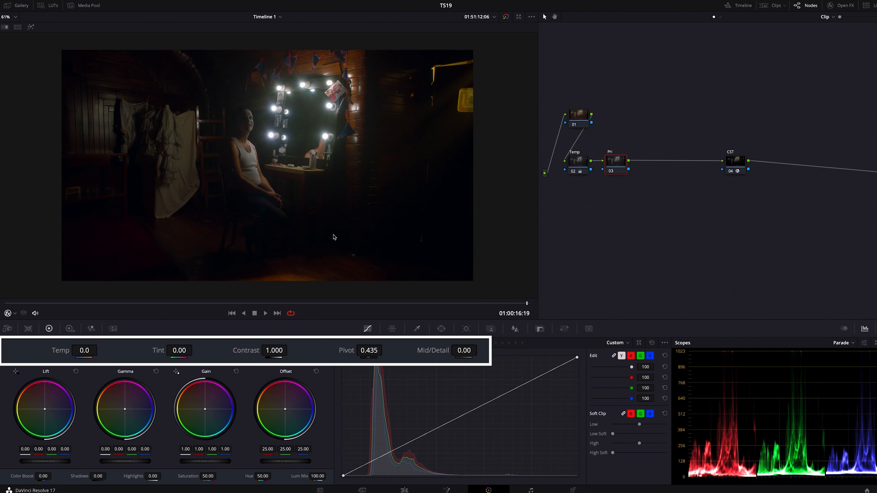
mouse_move(307, 208)
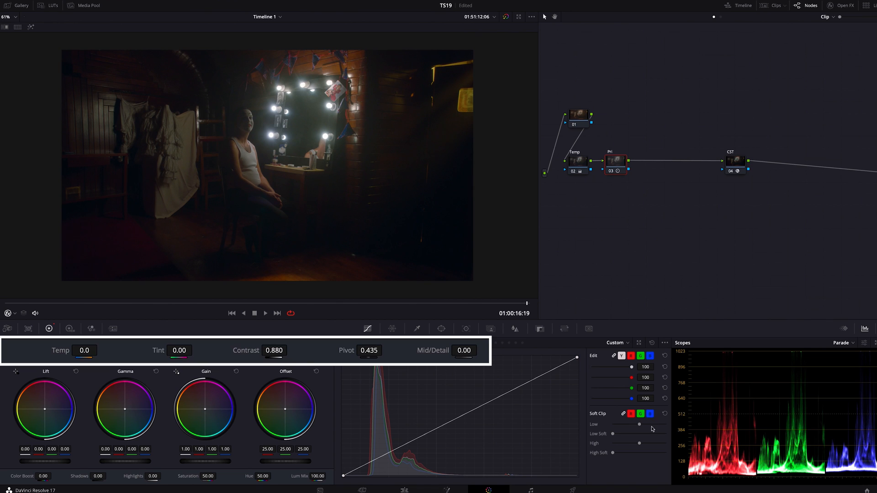
mouse_move(285, 398)
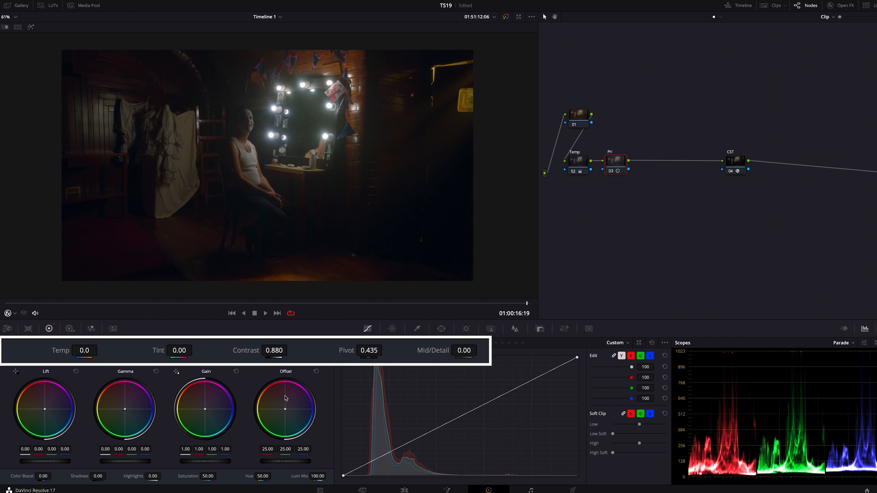
On Pri, set contrast 0.880, offset 28, gain 0.93, slightly crushed lift and saturation 63.30
drag(368, 350, 386, 351)
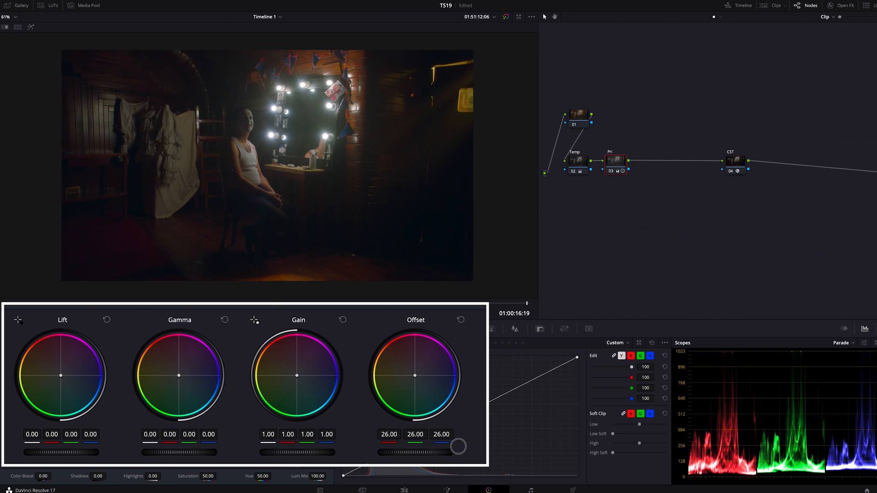
drag(458, 446, 459, 444)
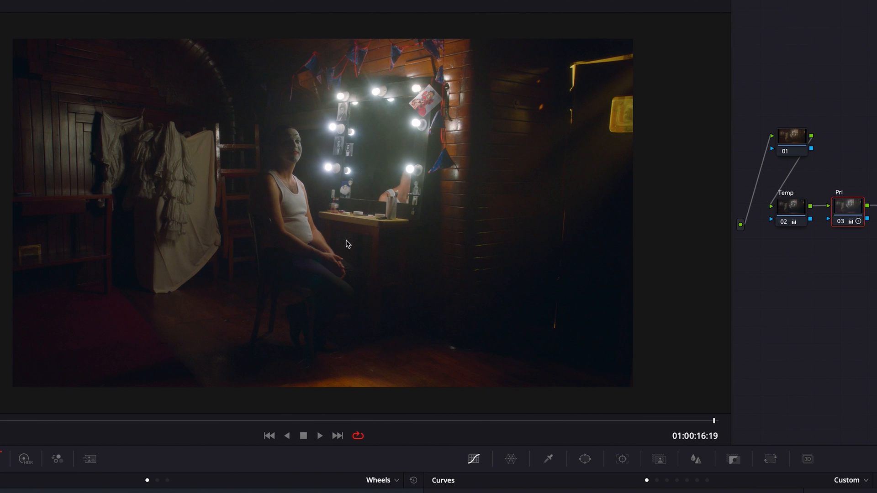
mouse_move(332, 286)
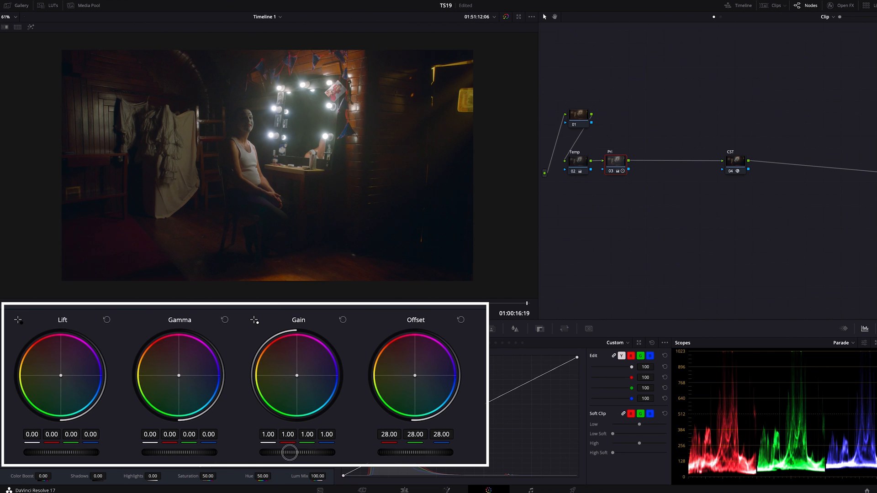
drag(290, 453, 248, 451)
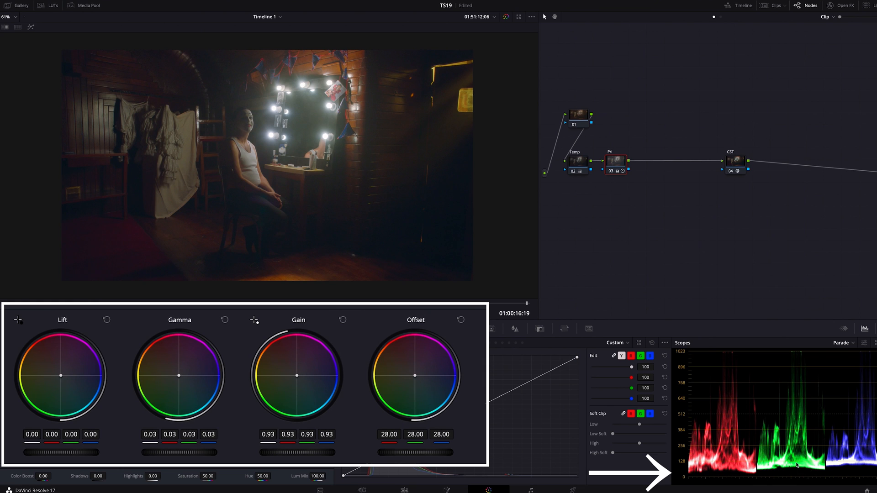
mouse_move(778, 491)
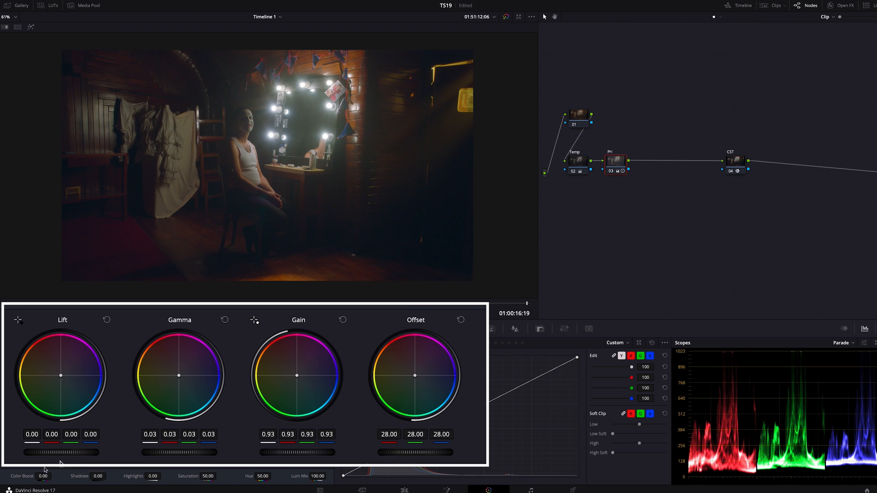
drag(62, 452, 33, 453)
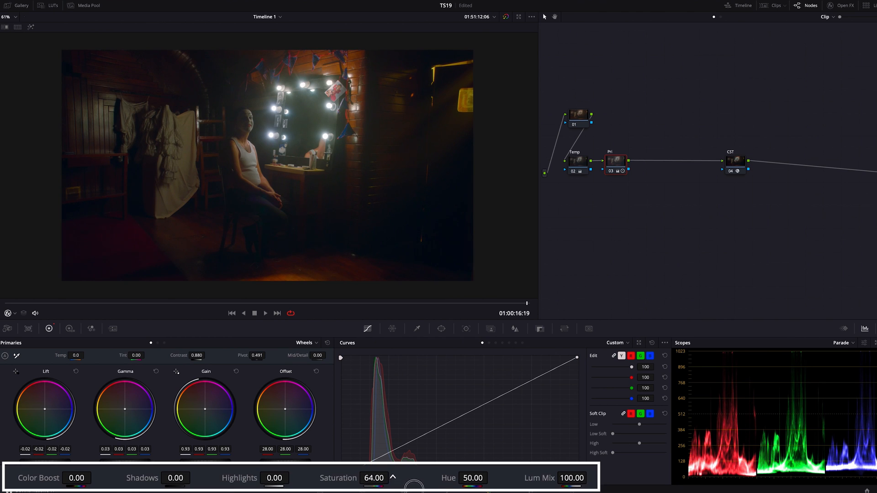
drag(373, 477, 366, 478)
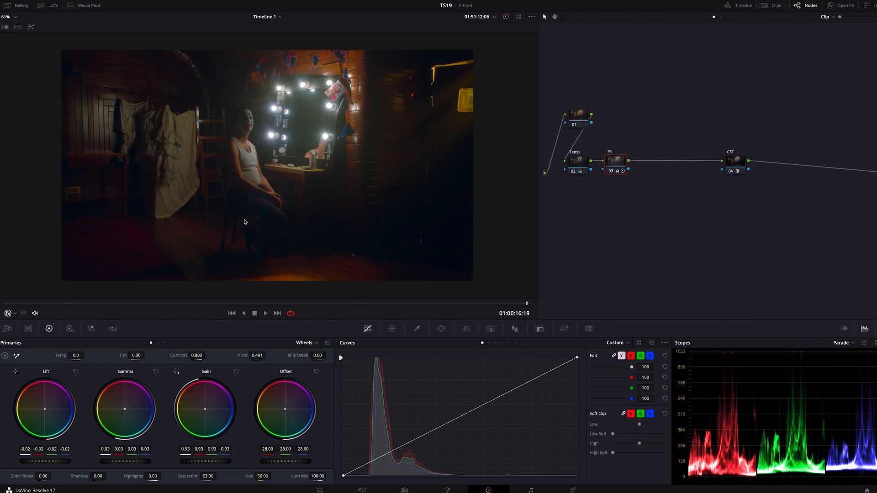
mouse_move(457, 219)
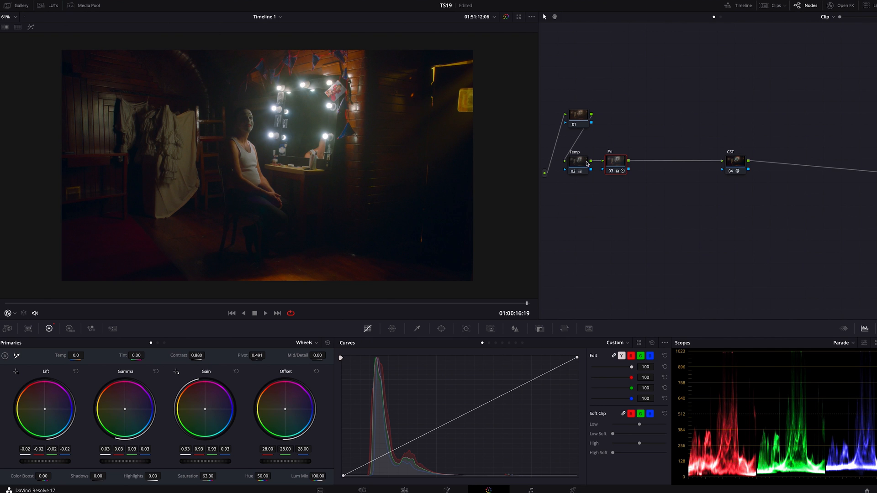
right_click(615, 161)
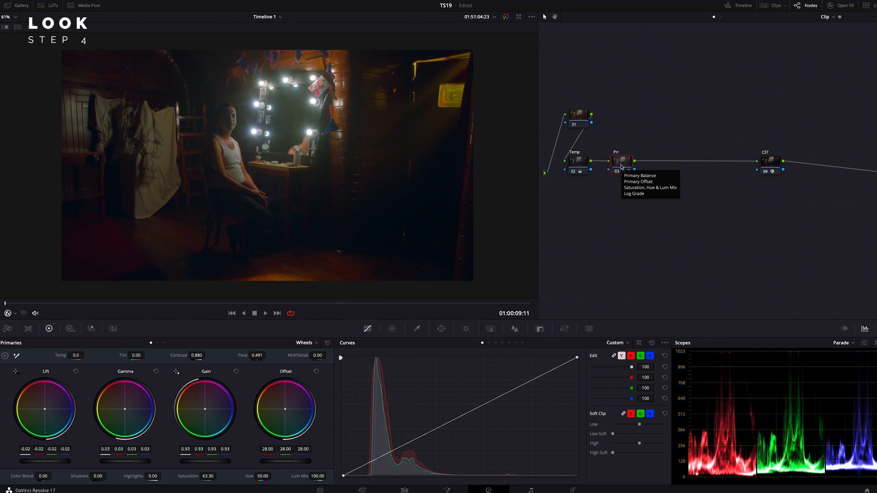
Add a serial node after Pri and label it Look
click(640, 175)
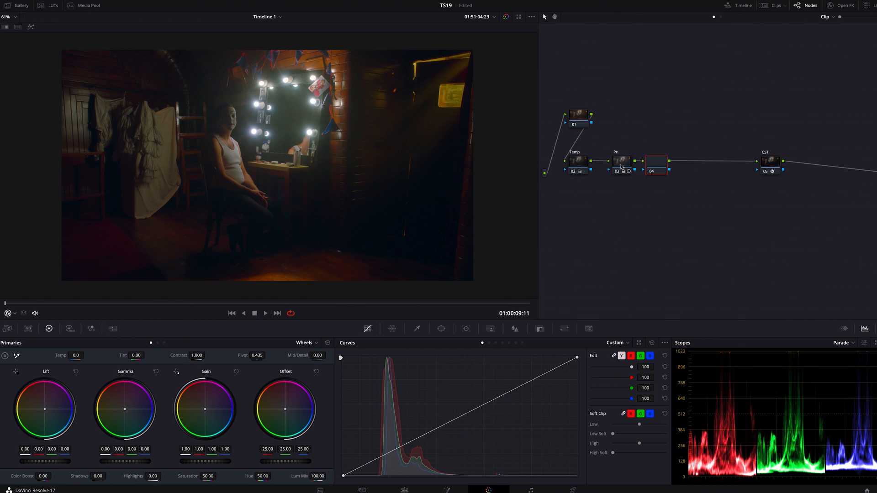
click(663, 164)
text(Look)
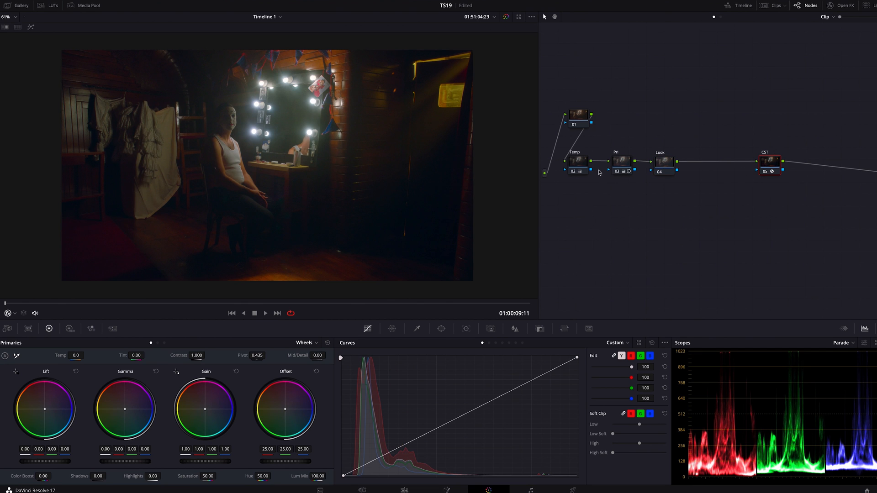
click(621, 161)
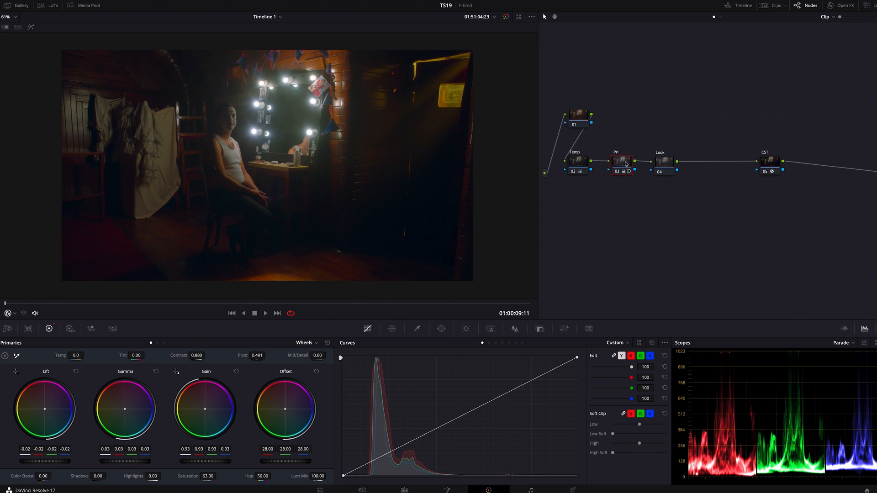
click(663, 161)
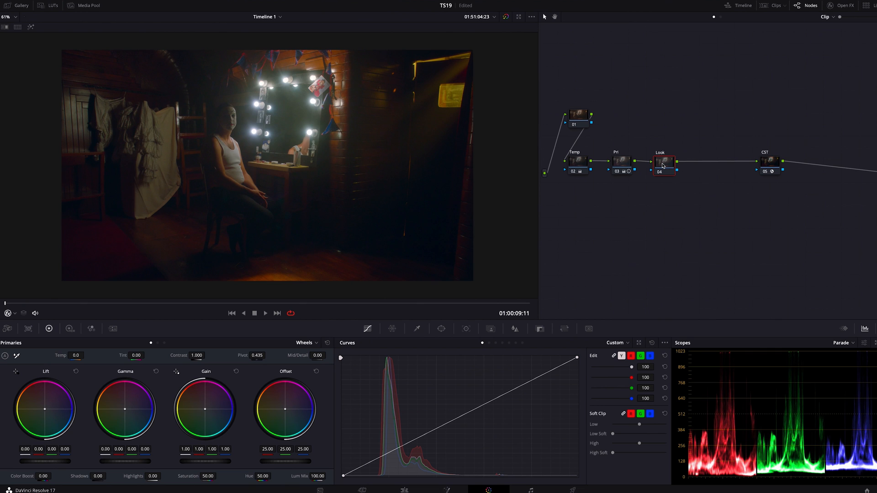
Switch the Primaries palette to Log mode and test the Shadow wheel before resetting it
click(307, 342)
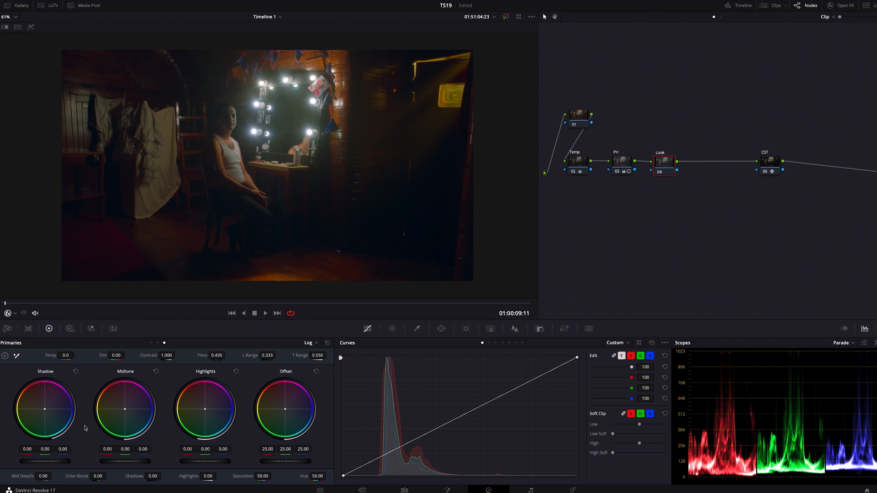
mouse_move(77, 425)
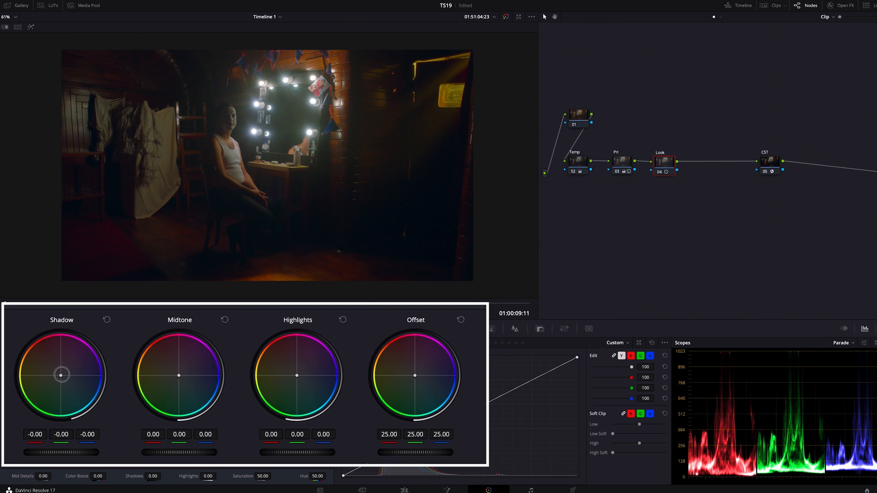
drag(62, 374, 68, 387)
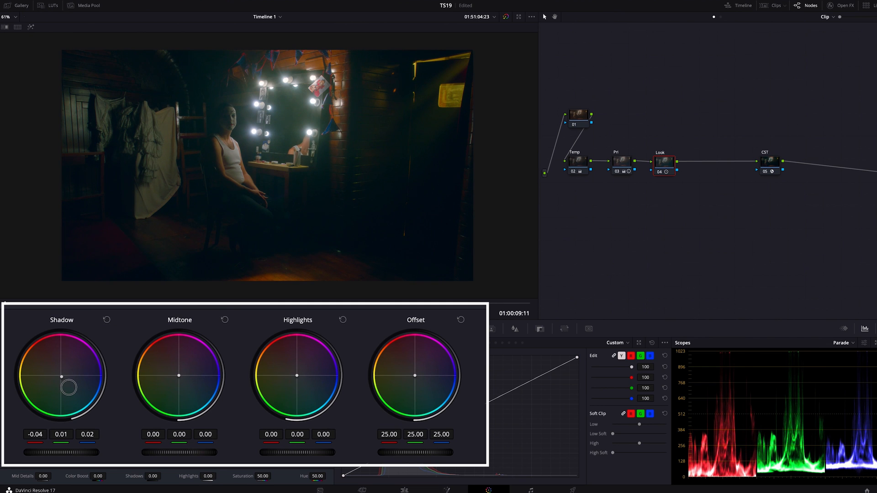
drag(67, 387, 73, 387)
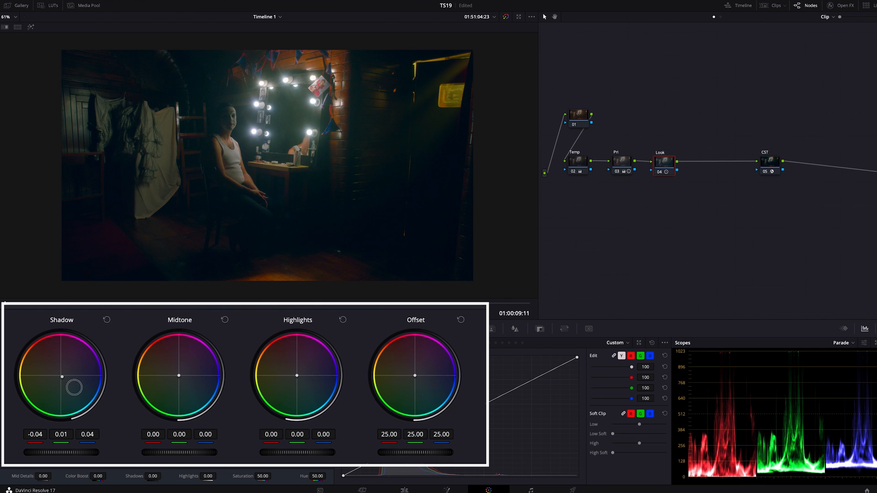
drag(74, 388, 63, 376)
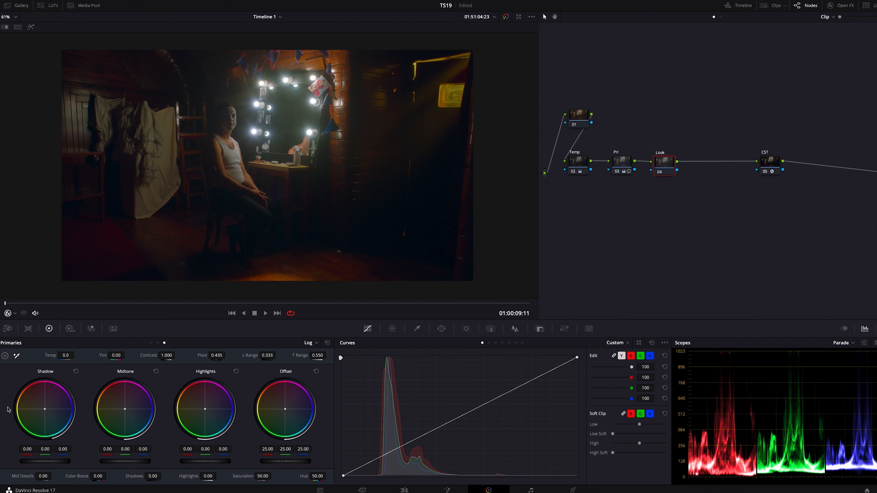
mouse_move(373, 242)
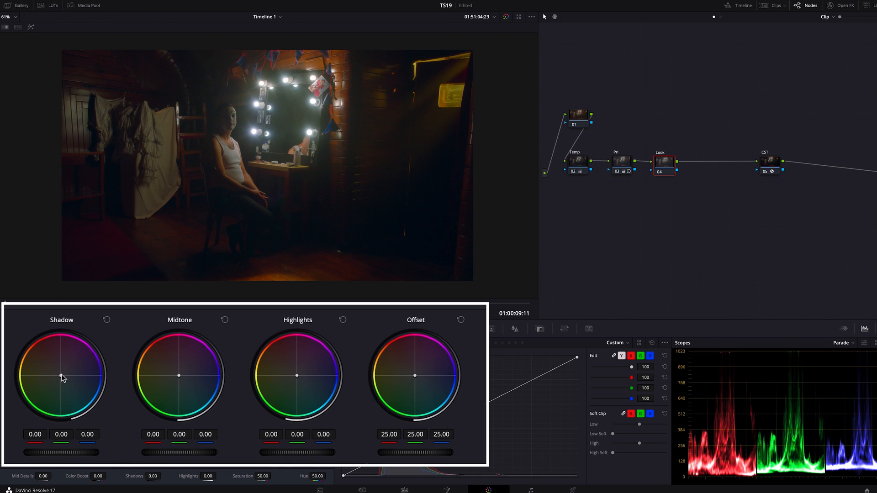
Tint the Look node's shadows slightly teal and warm its midtones toward orange
drag(61, 376, 61, 375)
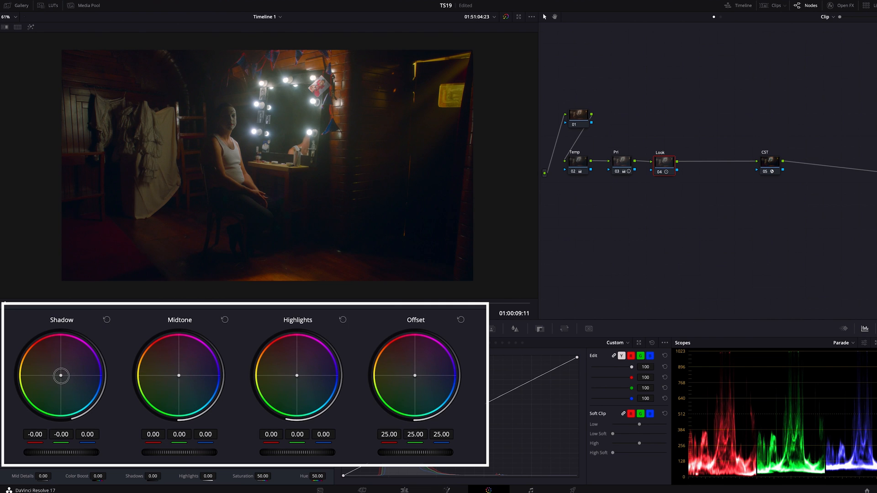
drag(60, 376, 64, 382)
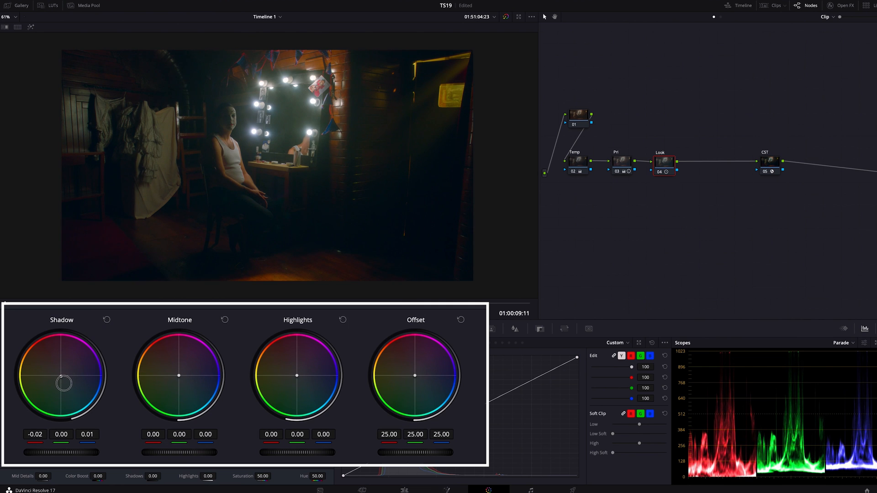
drag(64, 383, 70, 386)
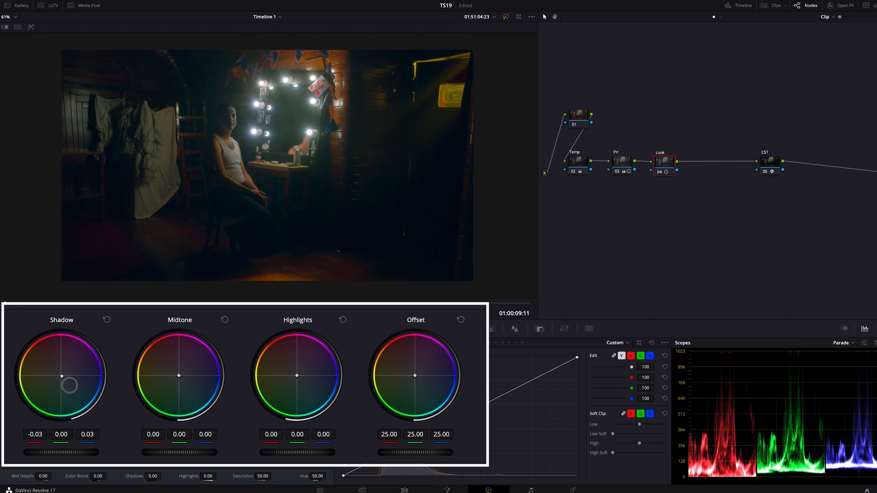
drag(70, 385, 62, 379)
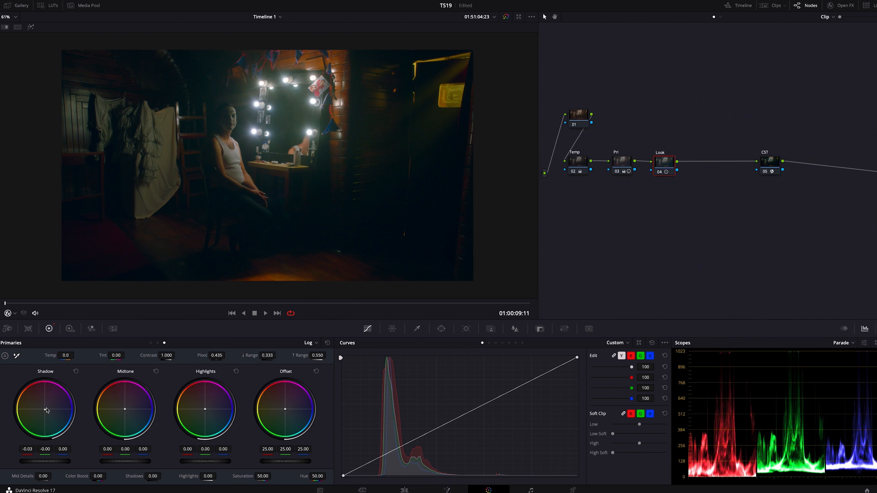
mouse_move(59, 396)
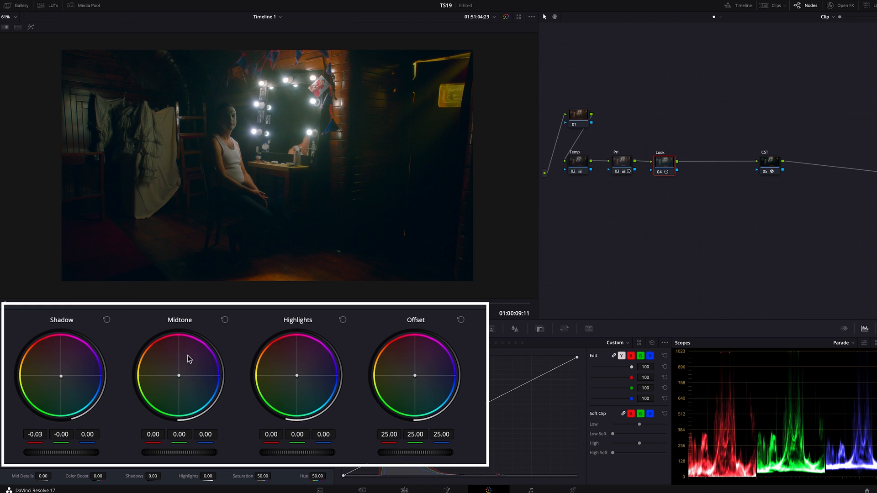
mouse_move(356, 129)
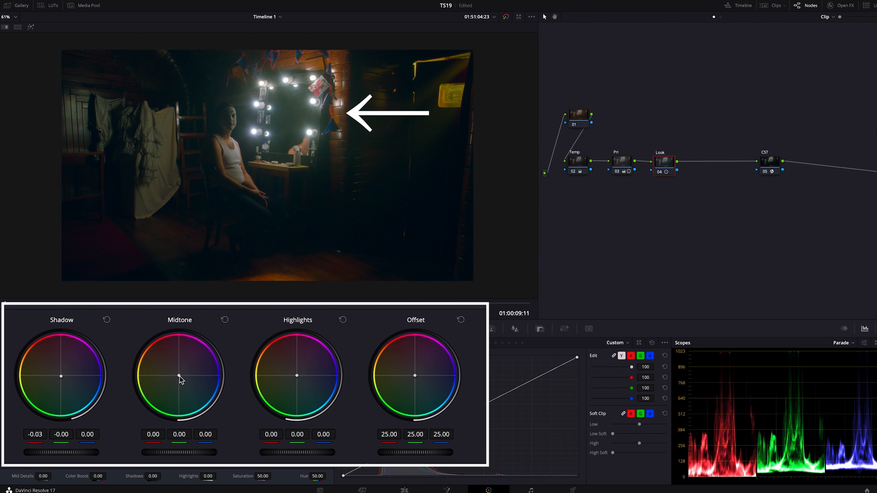
drag(179, 376, 169, 369)
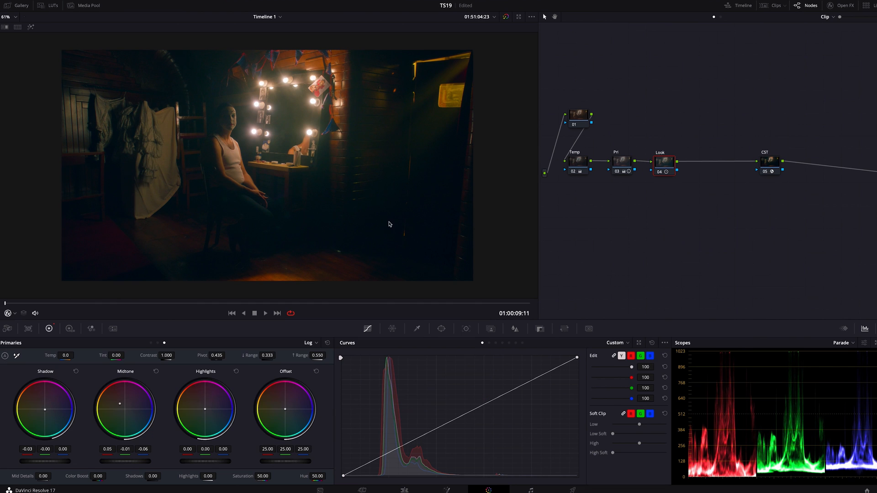
mouse_move(386, 213)
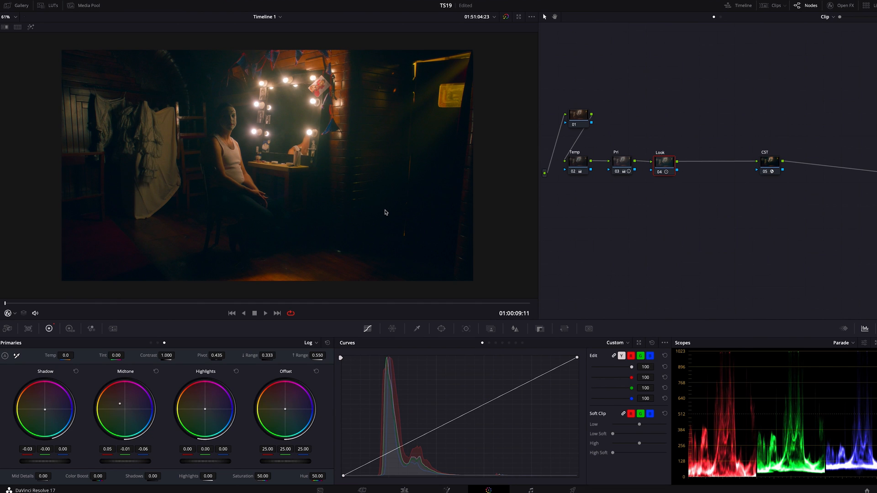
mouse_move(360, 209)
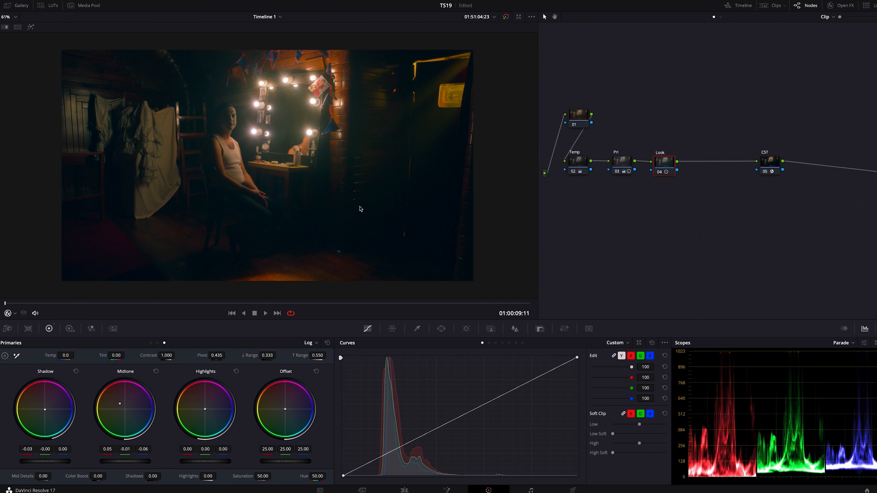
mouse_move(302, 105)
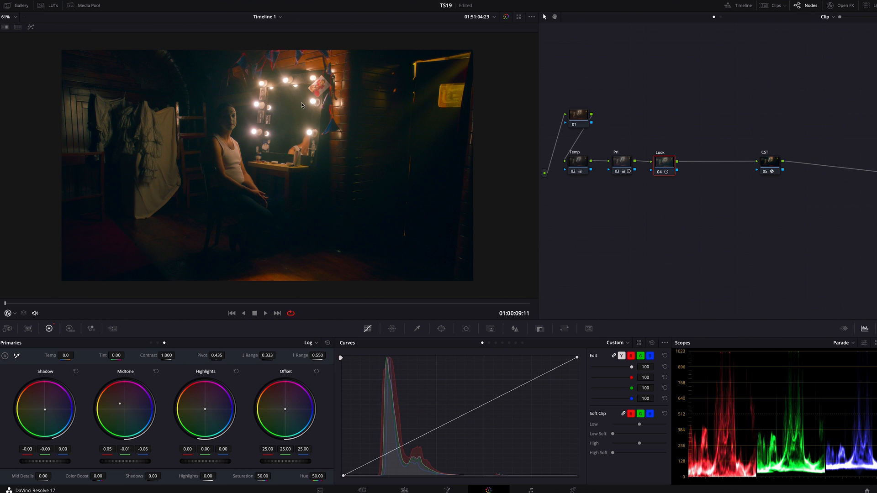
mouse_move(293, 117)
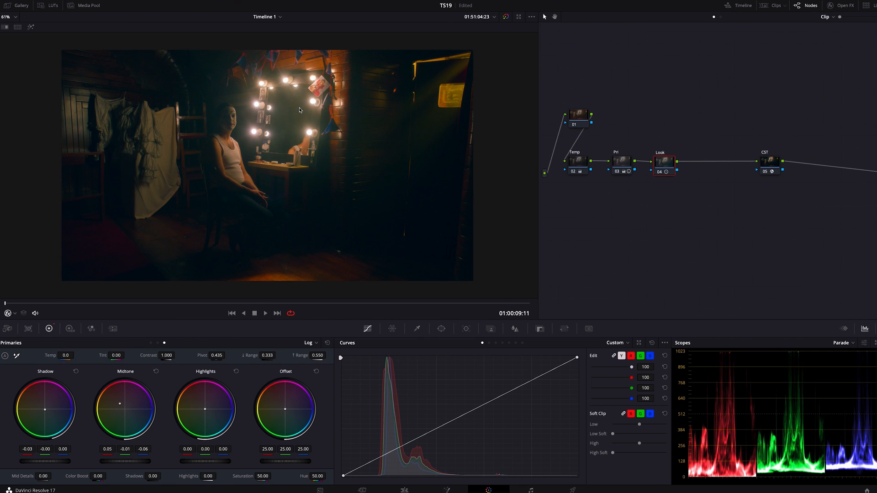
mouse_move(240, 148)
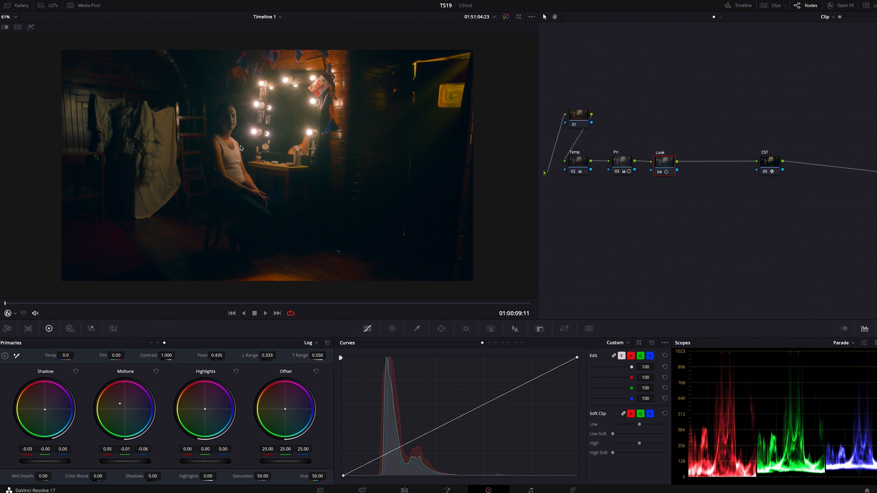
mouse_move(234, 149)
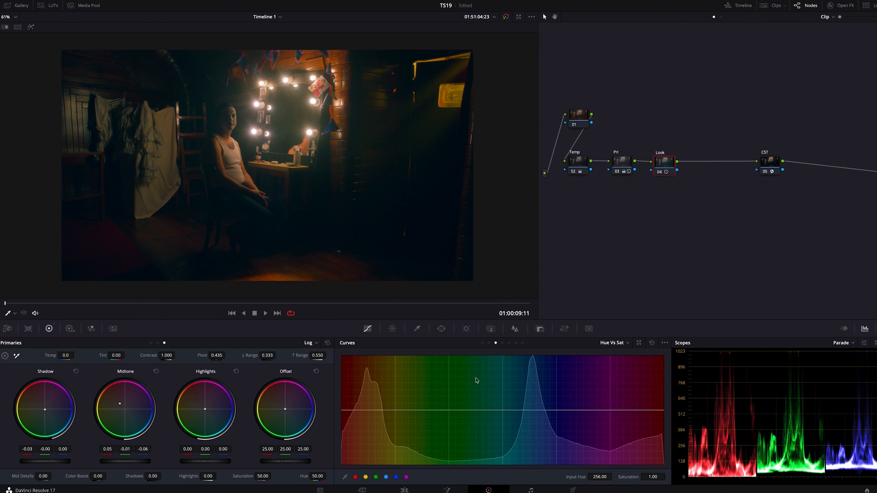
Add Hue Vs Sat control points and pull down saturation of the red and orange hues
click(355, 477)
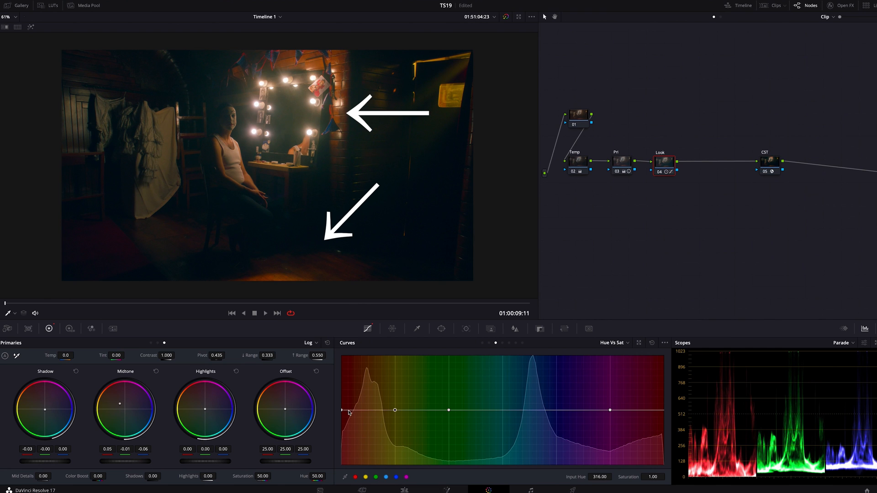
drag(343, 410, 343, 415)
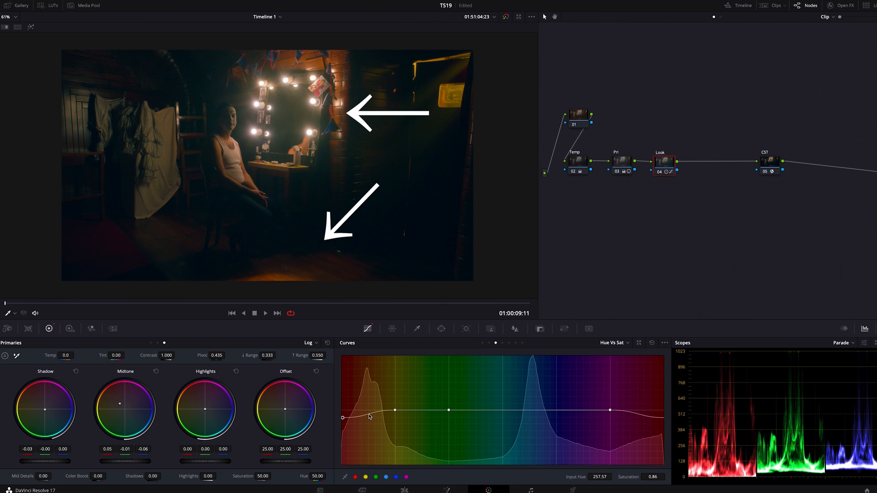
drag(369, 417, 368, 417)
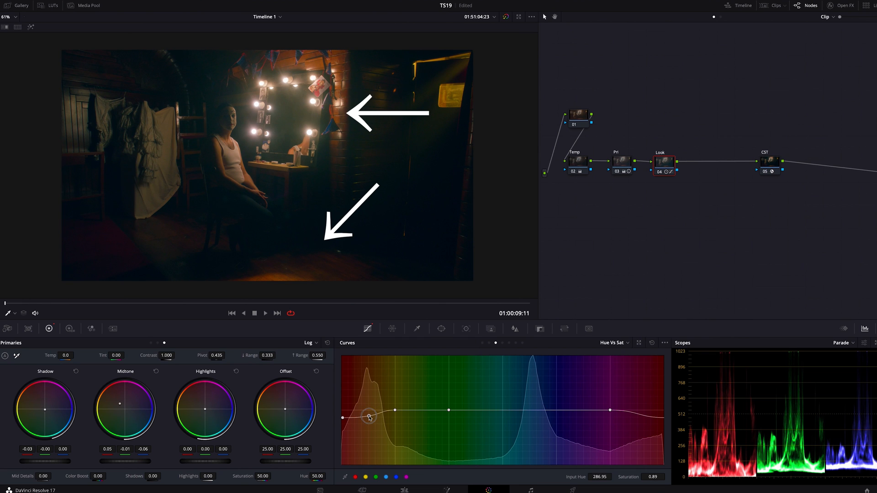
drag(368, 417, 373, 419)
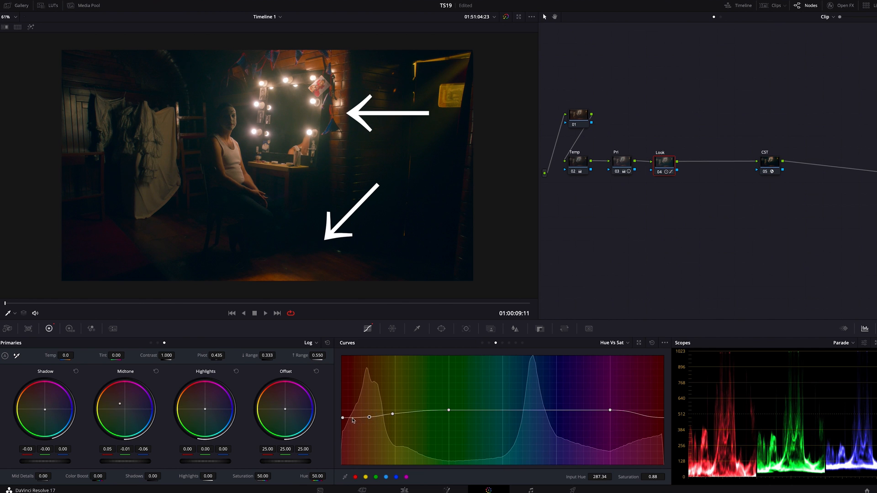
drag(342, 417, 368, 419)
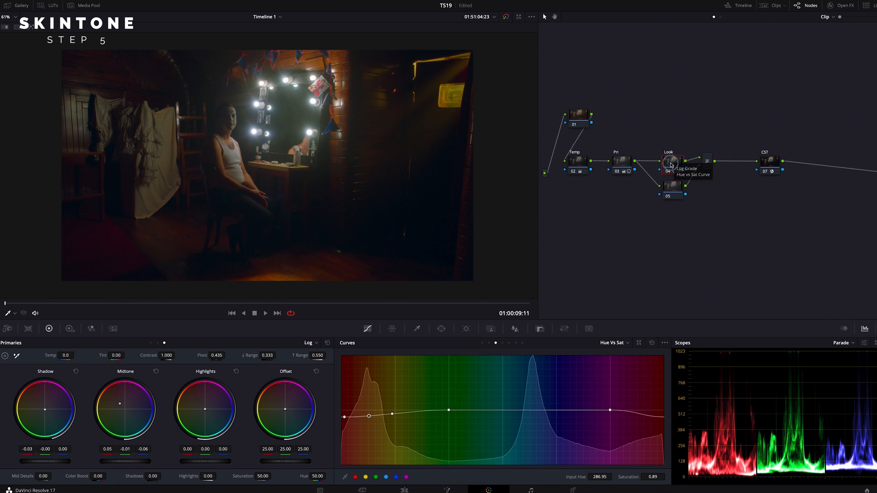
Select the new parallel SKIN node and bring up the Qualifier palette
click(672, 184)
text(SKIN)
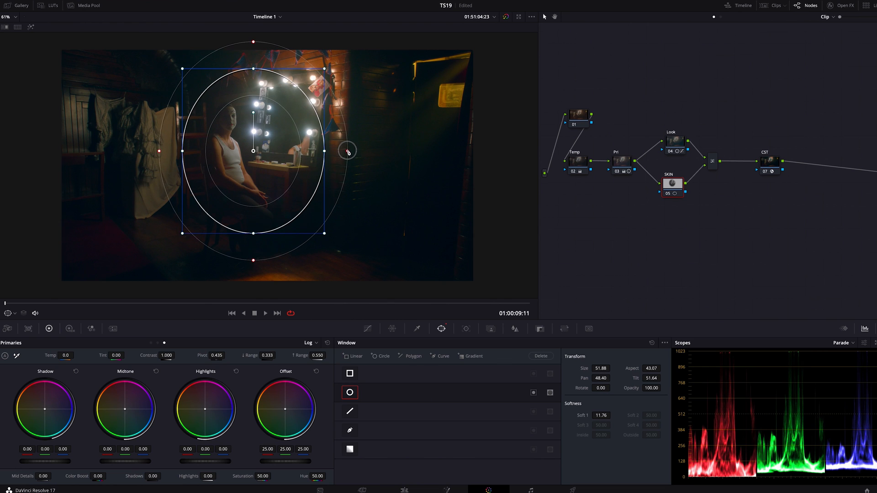
click(417, 329)
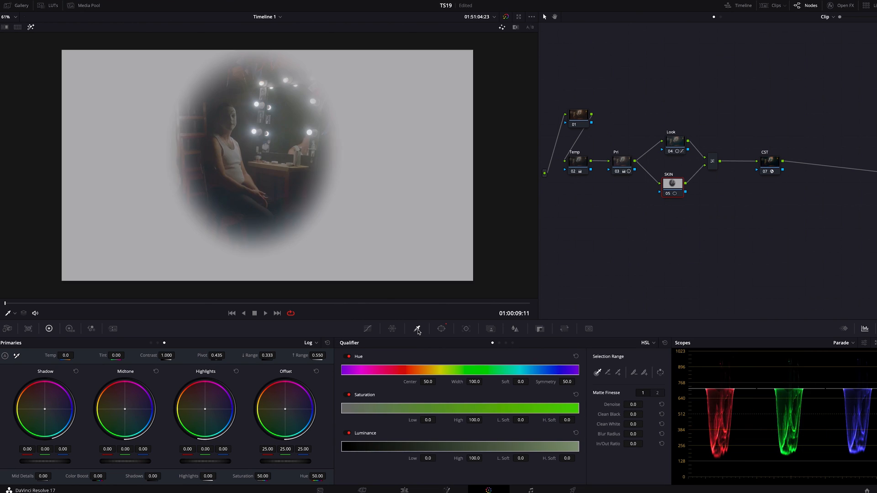
mouse_move(274, 149)
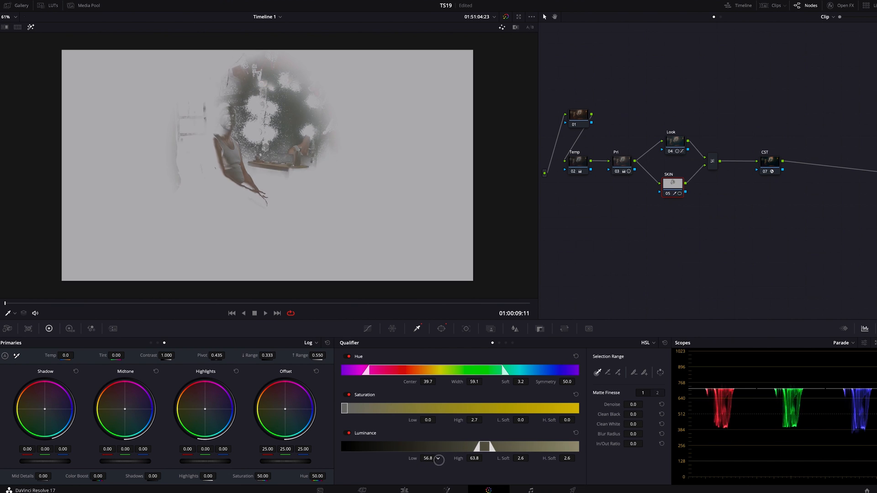
Narrow the skin key's luminance and saturation ranges and raise matte Denoise to 13.2
drag(439, 458, 430, 458)
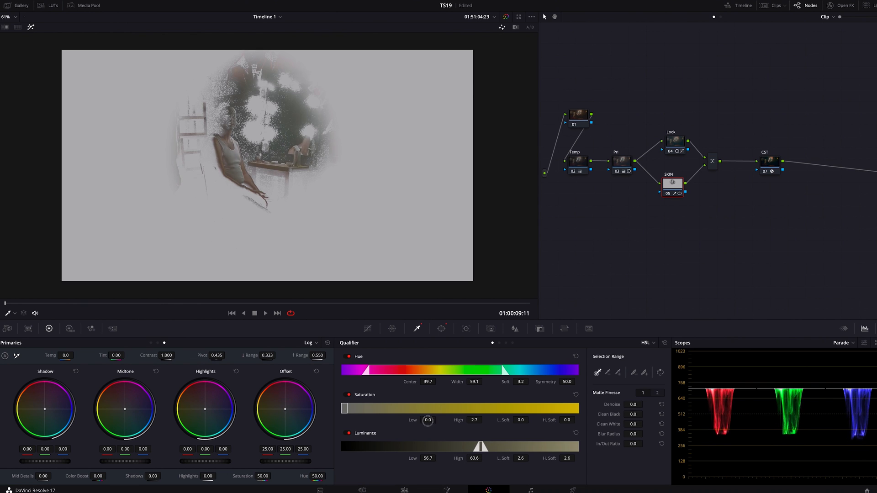
drag(428, 378, 439, 377)
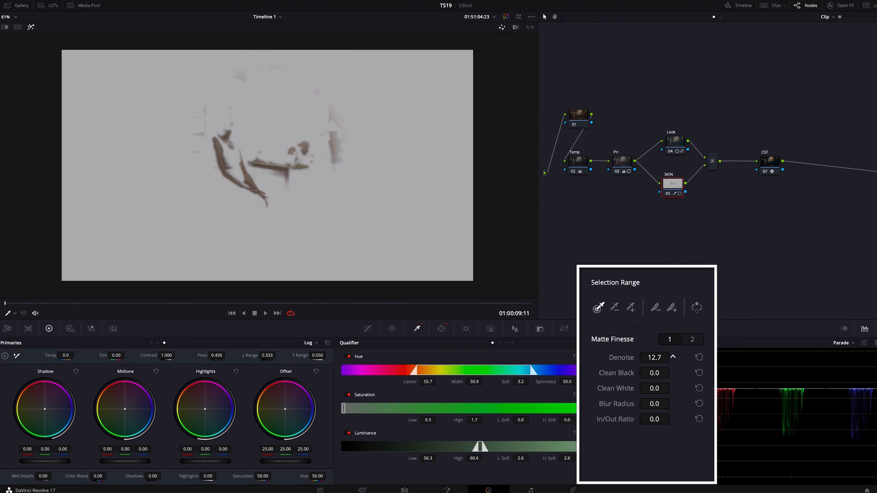
click(673, 356)
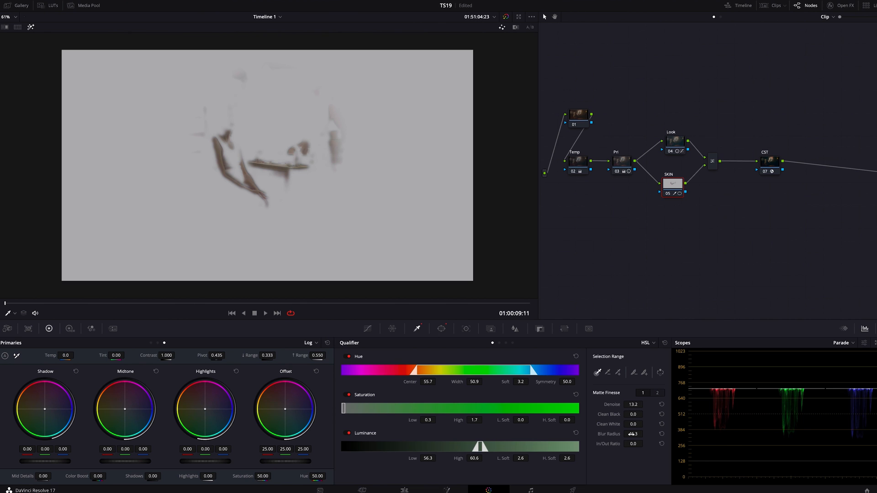
Raise the skin matte's Blur Radius and add a midpoint to the luminance curve
click(367, 329)
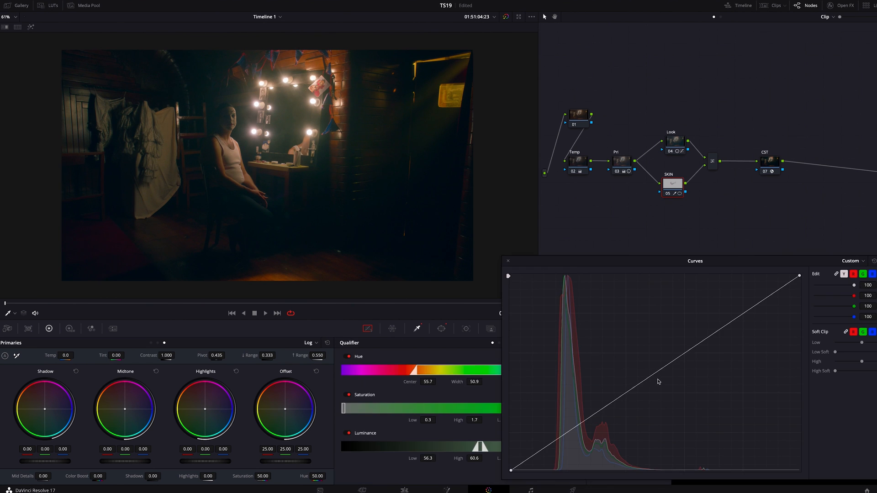
mouse_move(654, 377)
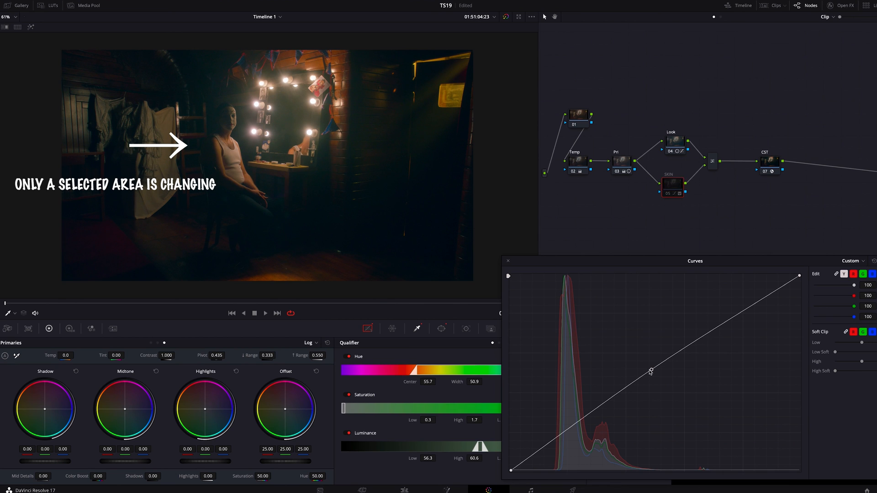
click(852, 261)
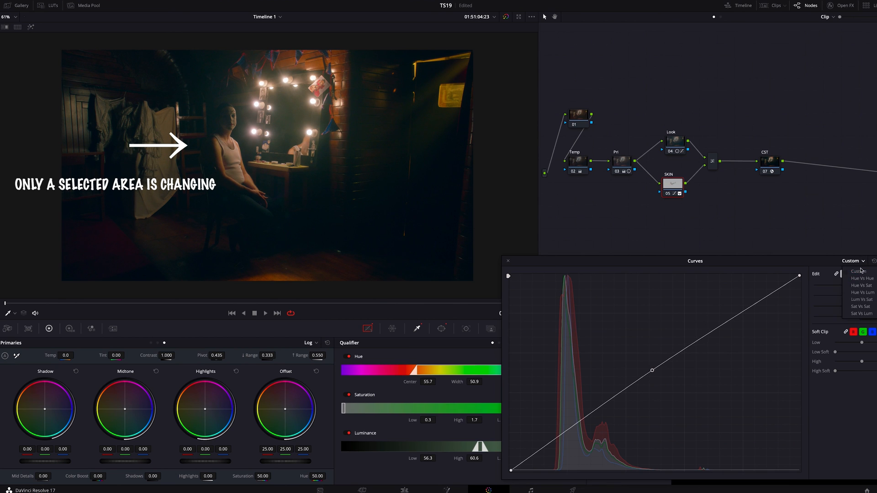
Rotate the orange skin hues slightly with the Hue Vs Hue curve
click(861, 278)
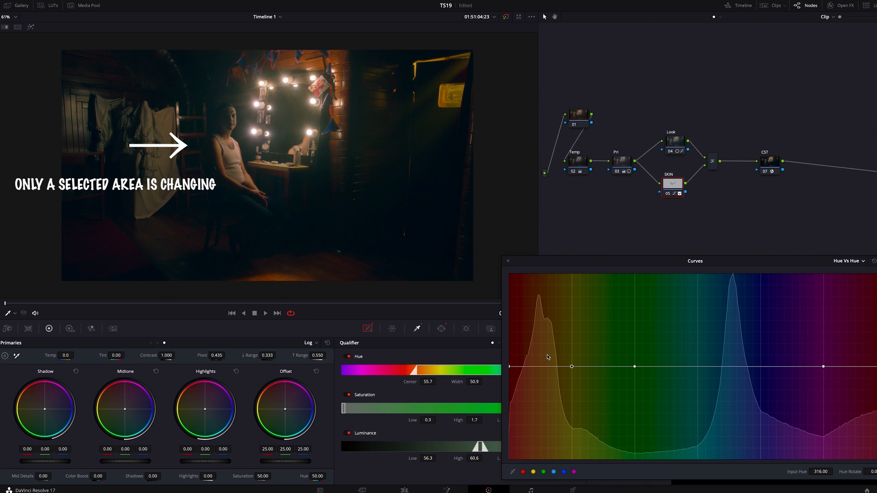
drag(572, 367, 562, 367)
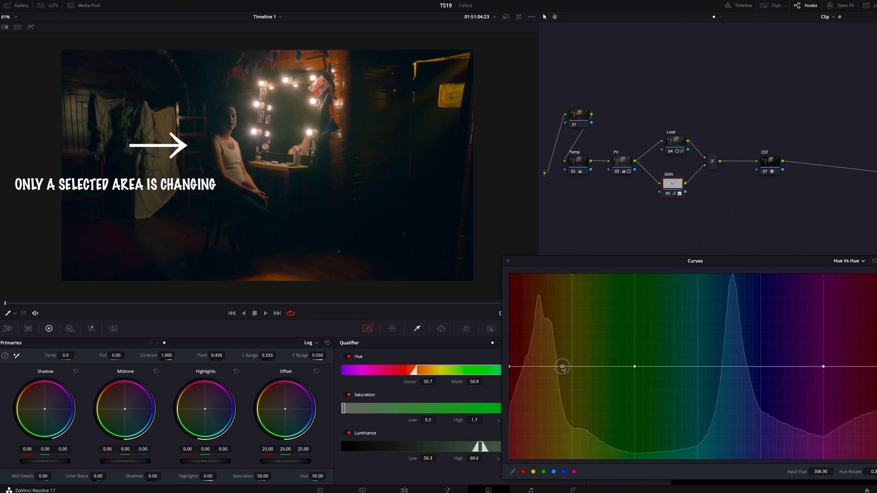
drag(562, 366, 563, 367)
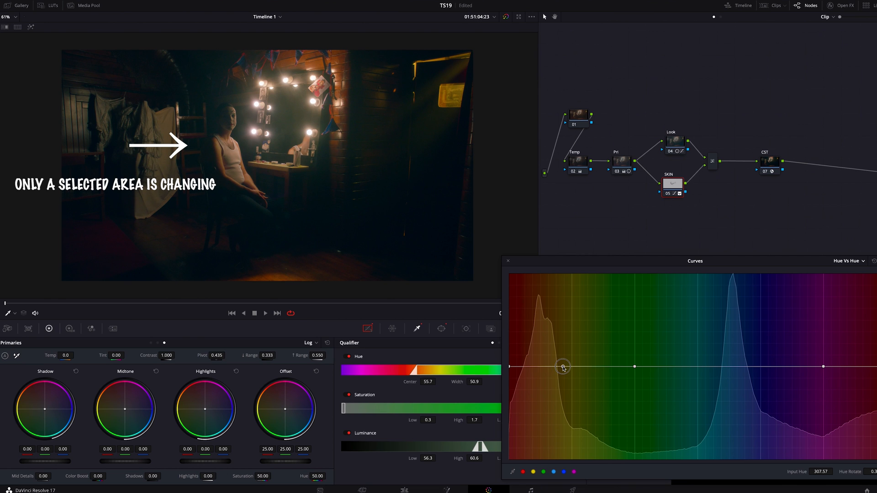
drag(563, 367, 566, 367)
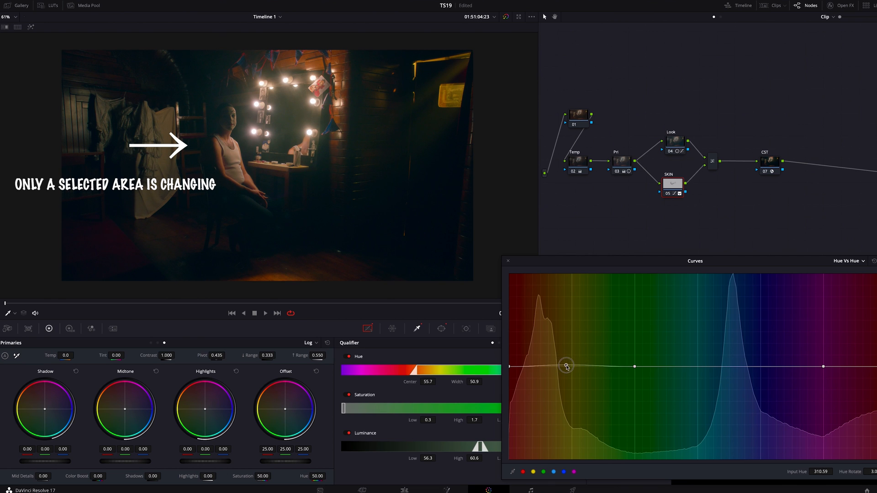
Adjust the saturation of the red hues with the Hue Vs Sat curve
click(846, 260)
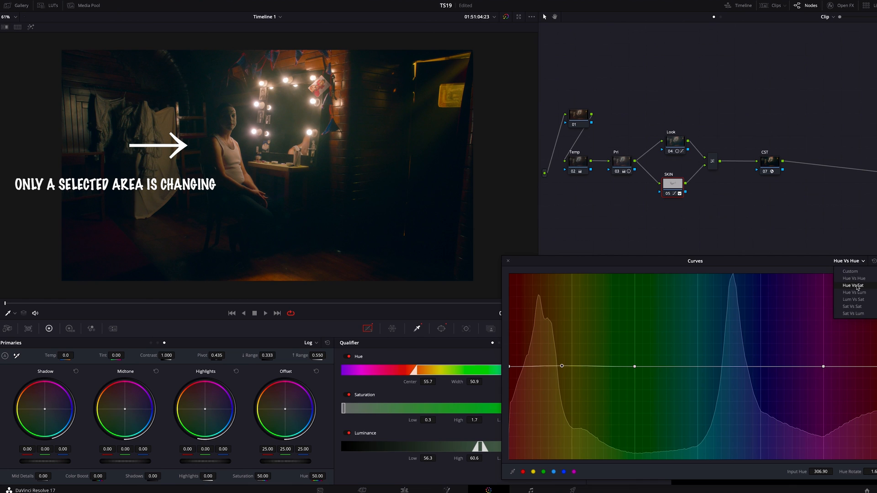
click(852, 284)
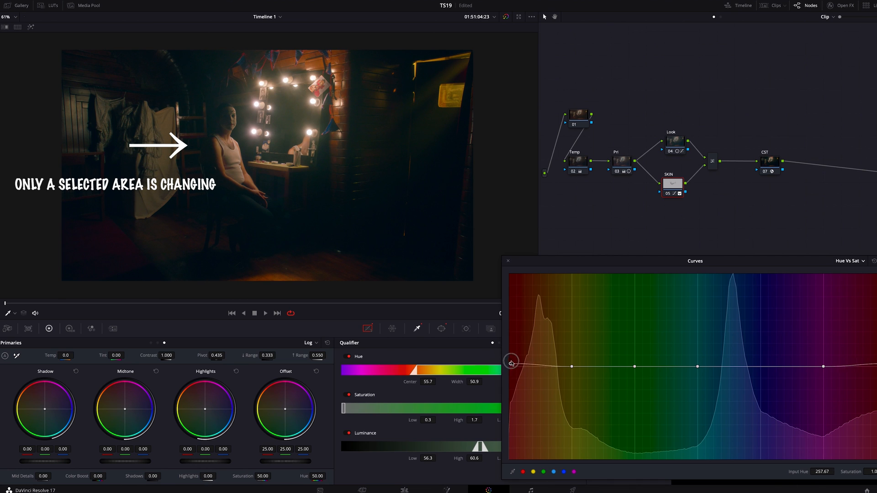
drag(510, 362, 518, 365)
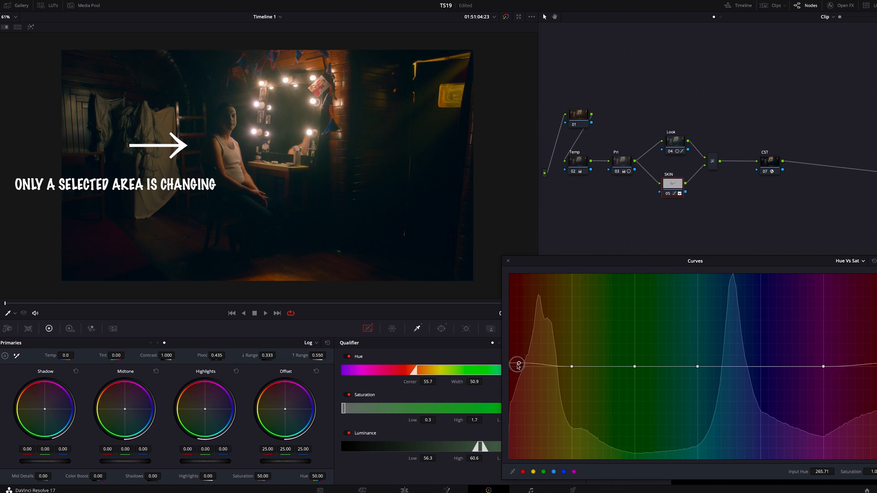
drag(516, 366, 551, 372)
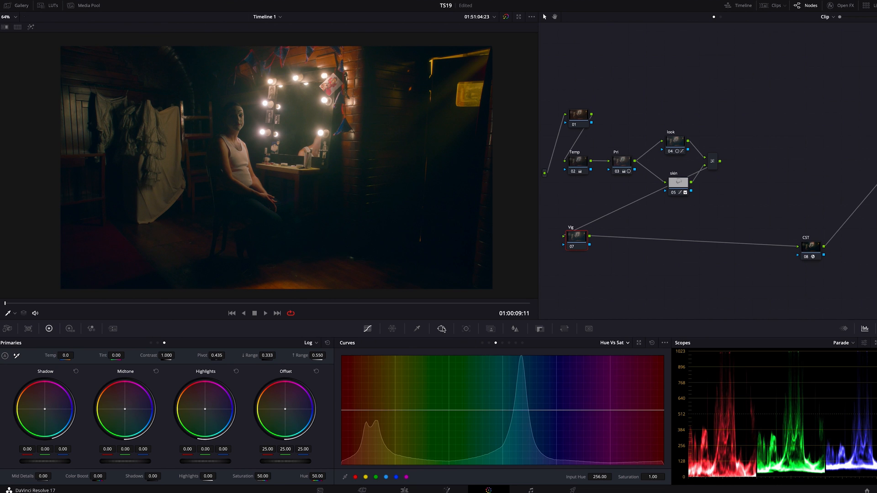
Enlarge, tilt and soften the Vig oval window, and lower Mid/Detail to -13
click(441, 328)
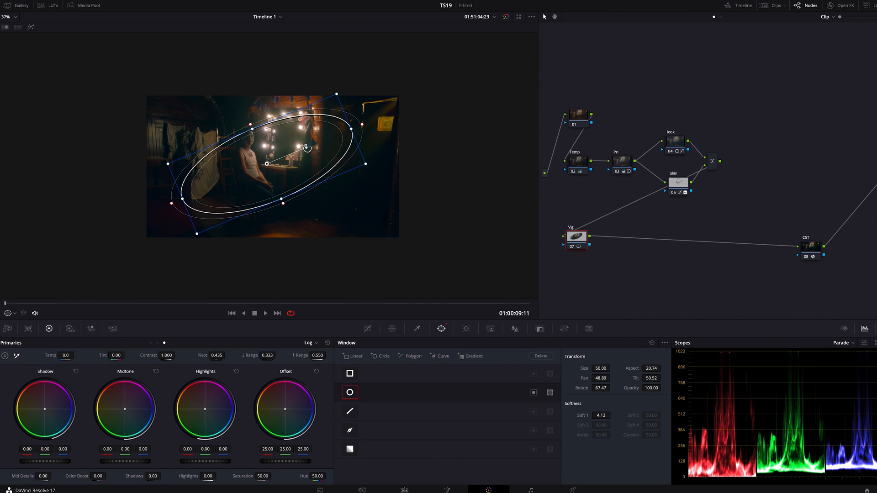
mouse_move(365, 113)
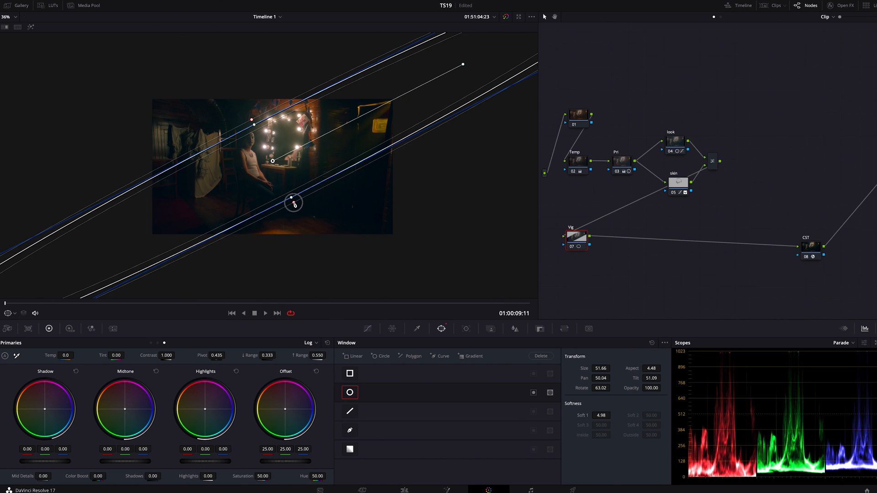
click(367, 329)
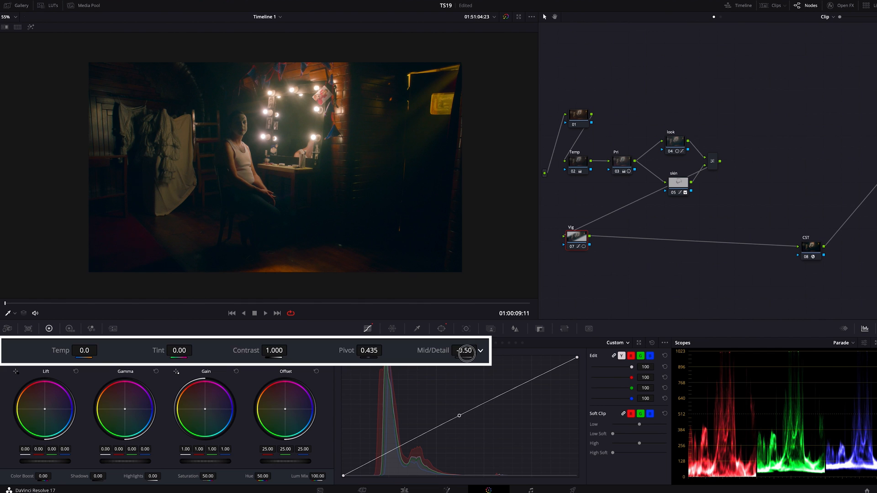
drag(465, 350, 453, 357)
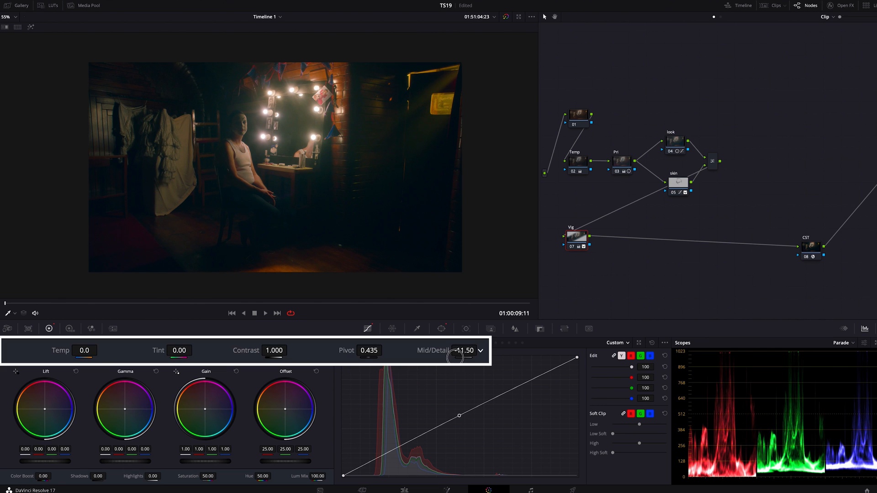
drag(456, 356, 452, 358)
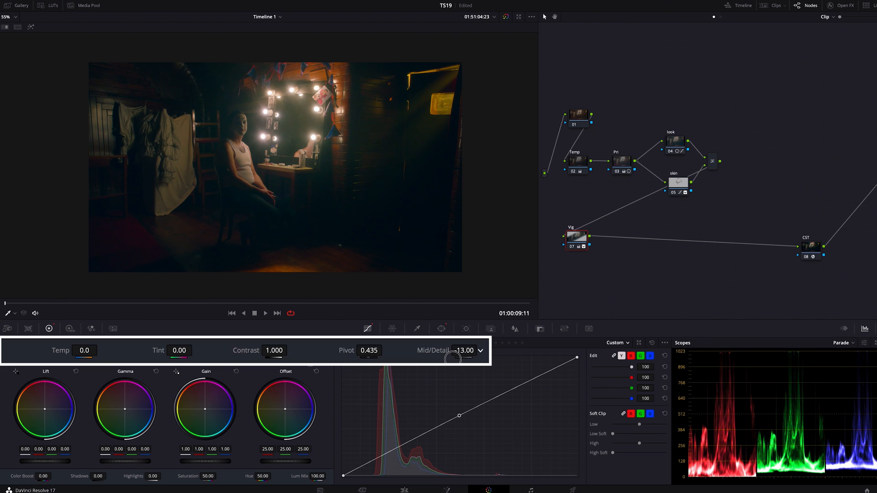
Add a serial node after the Vig node from its context menu
right_click(576, 236)
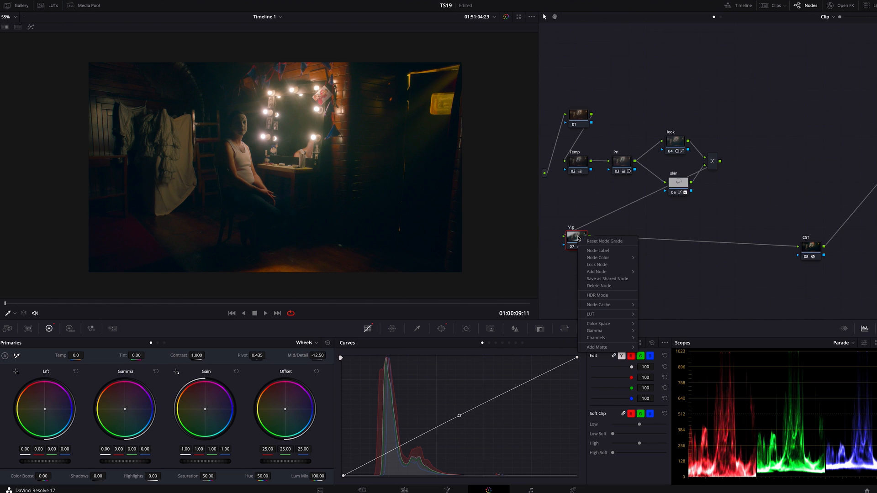
mouse_move(596, 271)
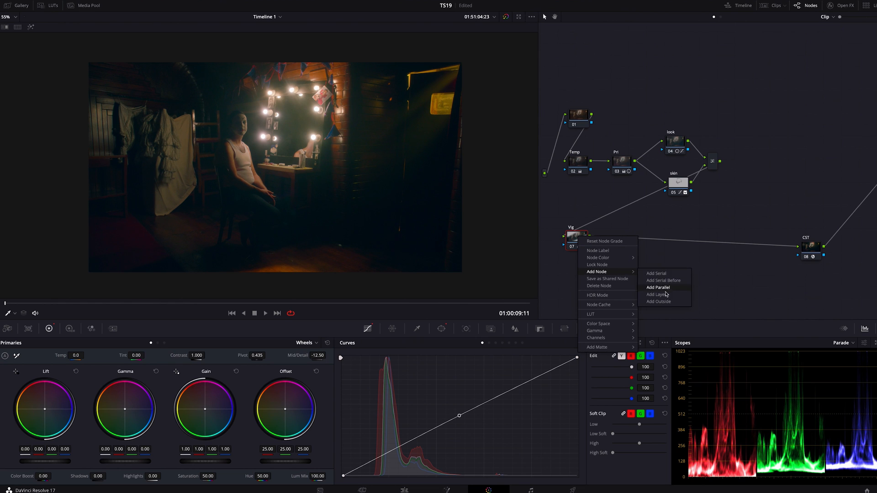
click(658, 287)
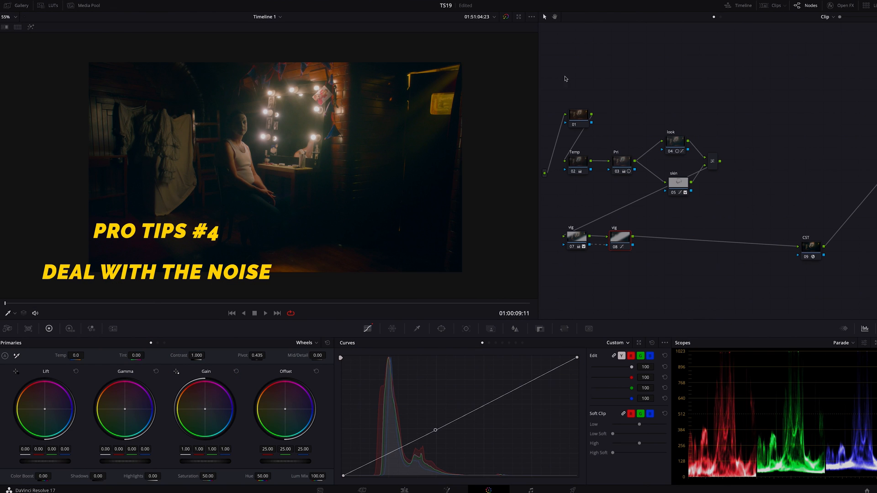
Label node 01 NR and set temporal noise reduction to Better with 6.3 thresholds
click(578, 117)
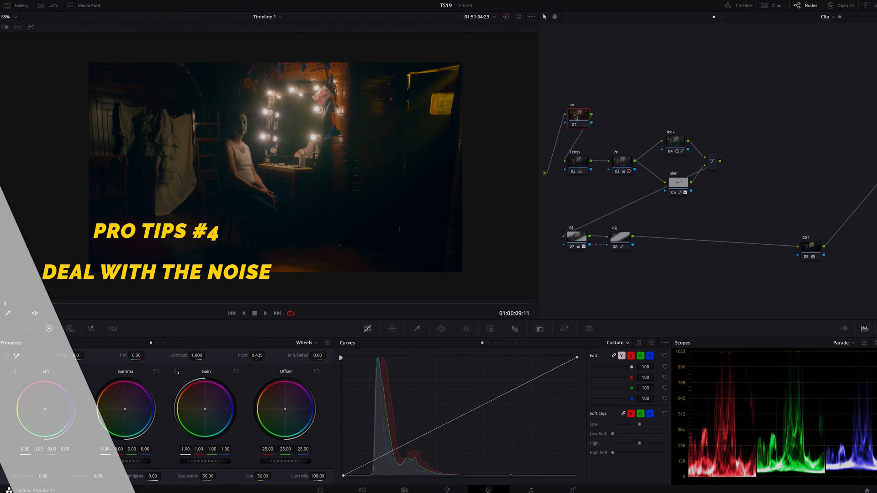
click(843, 5)
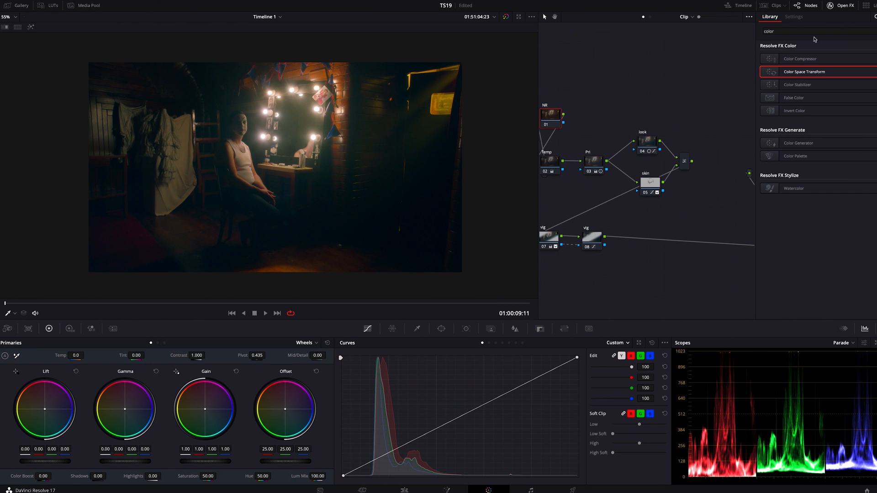
text(nol)
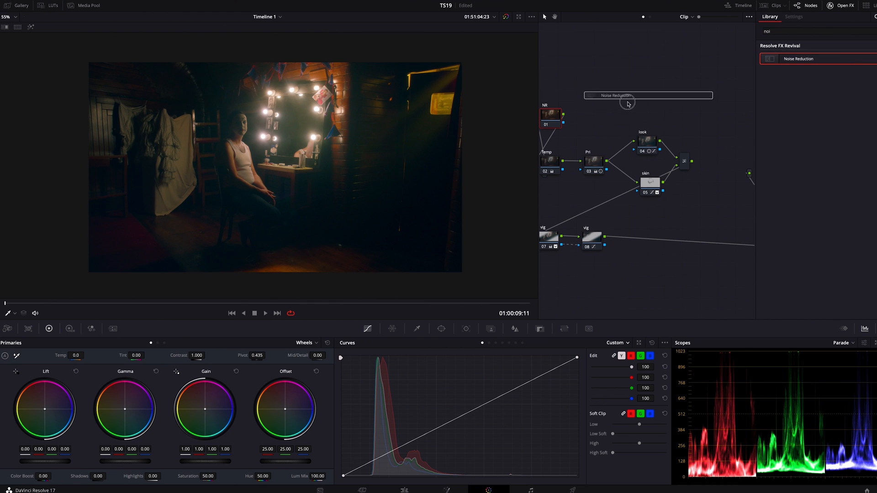
click(793, 16)
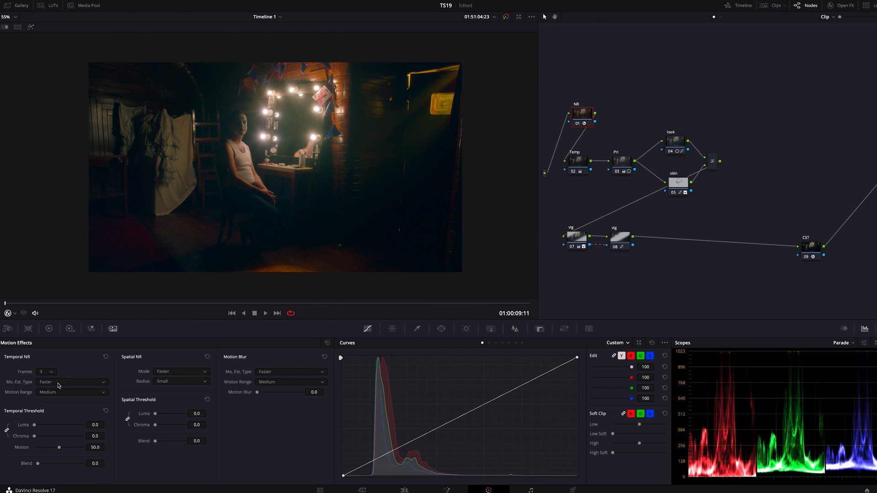
click(72, 382)
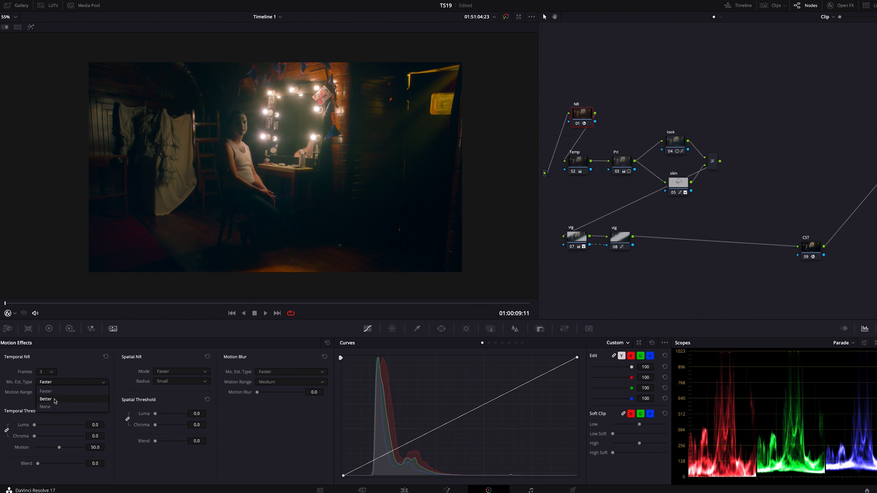
click(46, 399)
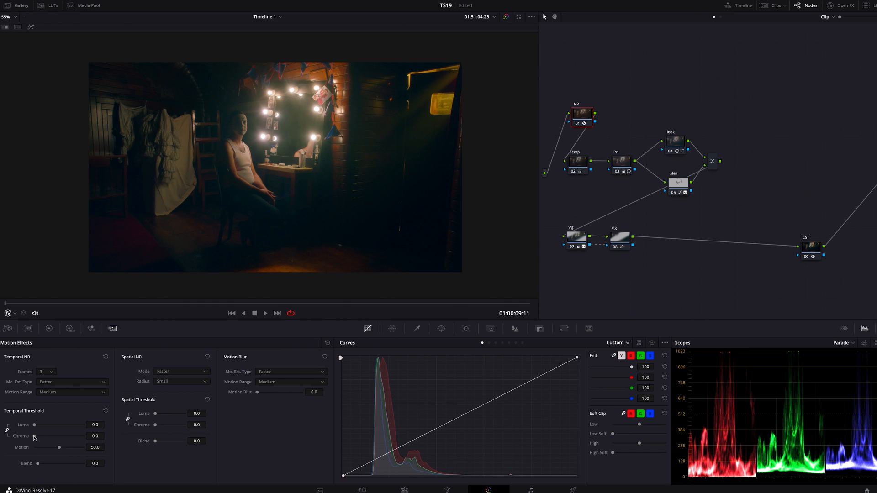
drag(34, 436, 37, 436)
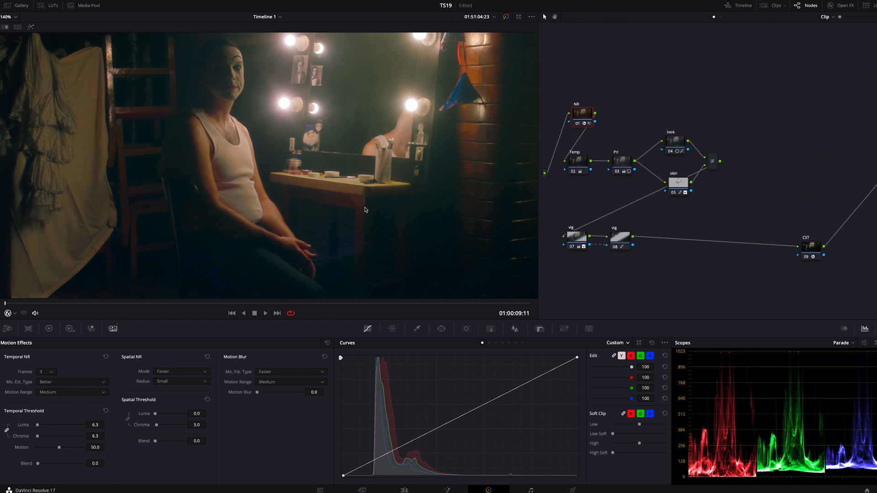
mouse_move(361, 202)
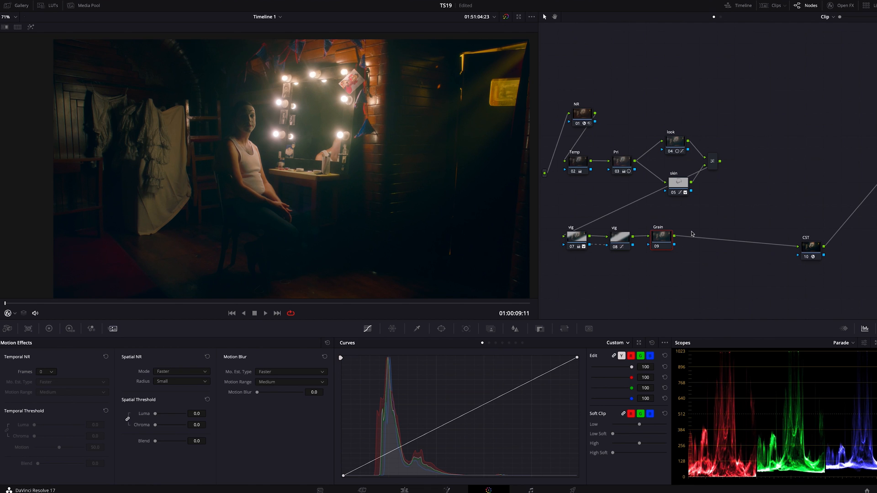
mouse_move(652, 242)
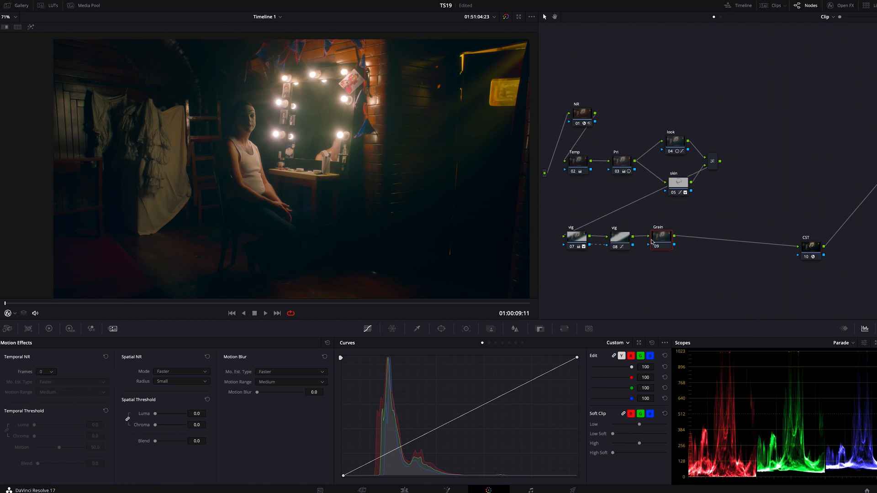
Select the Grain node and search the effects library for grain
click(660, 236)
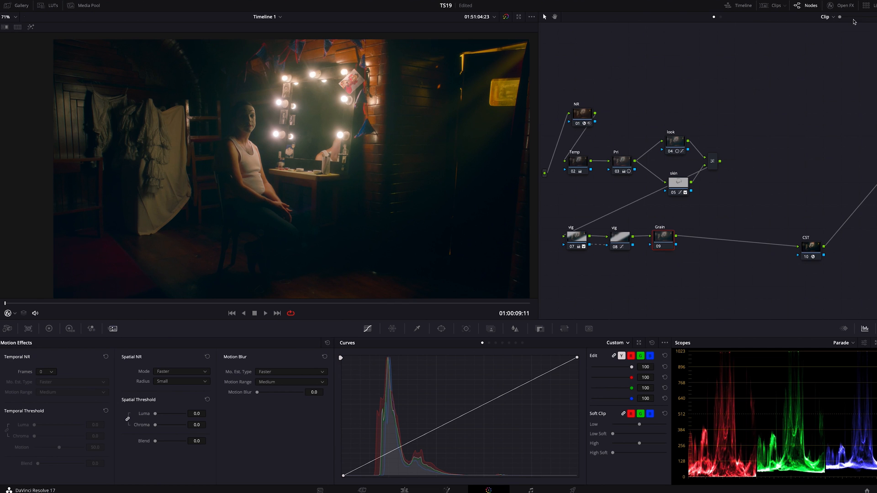
click(844, 5)
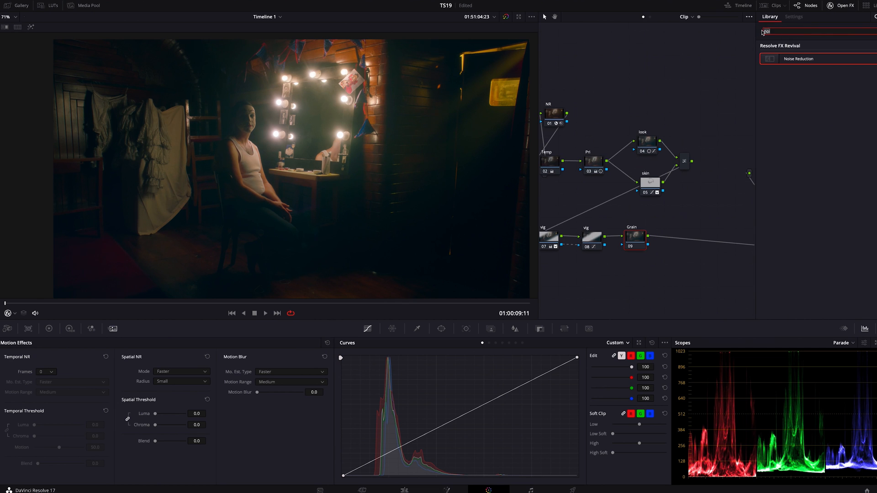
text(grain)
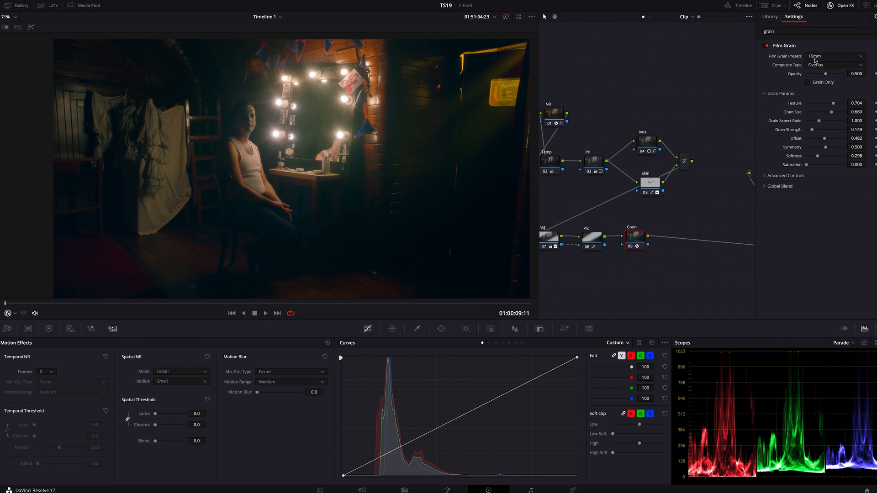
mouse_move(837, 100)
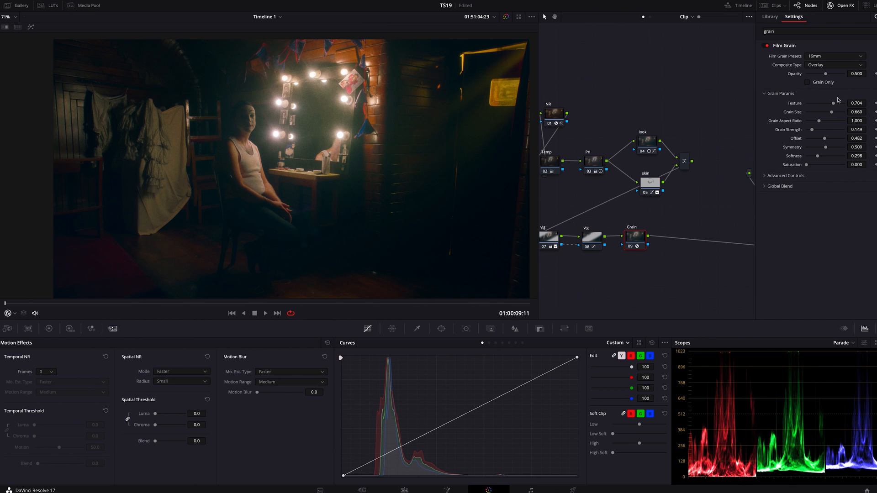
mouse_move(836, 105)
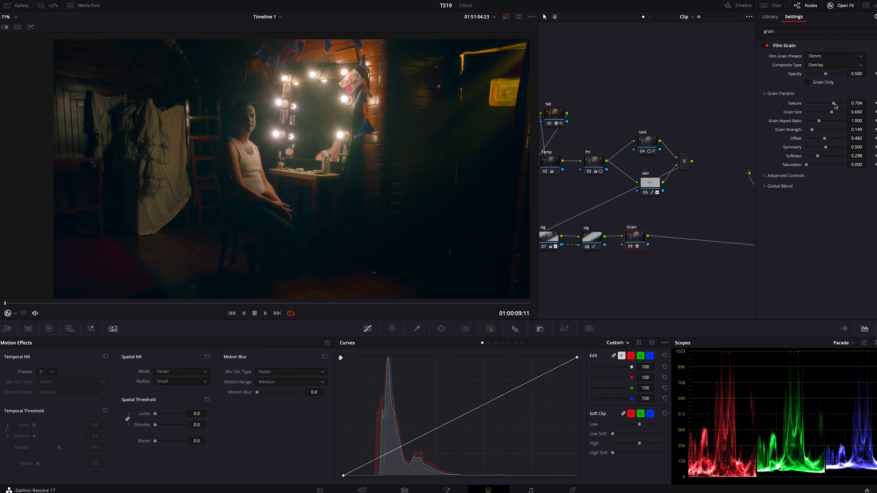
mouse_move(833, 105)
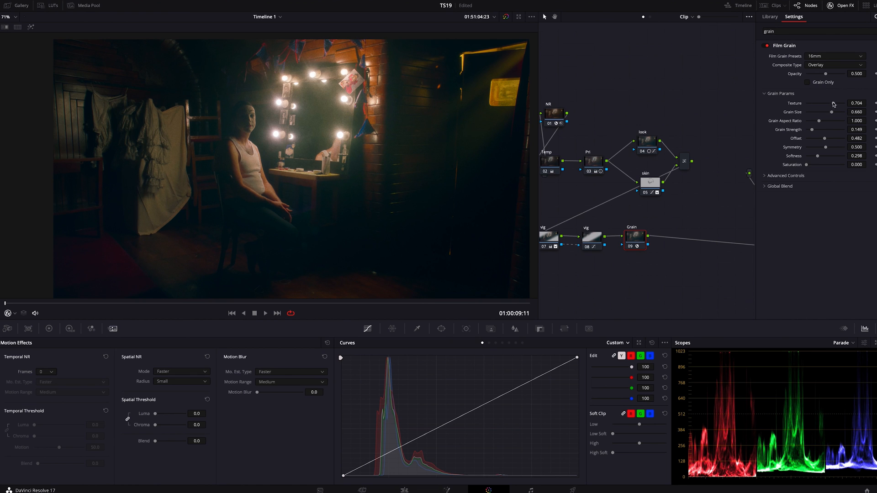
Set the Film Grain texture to 0.780 and grain size to 0.285
drag(822, 103, 833, 103)
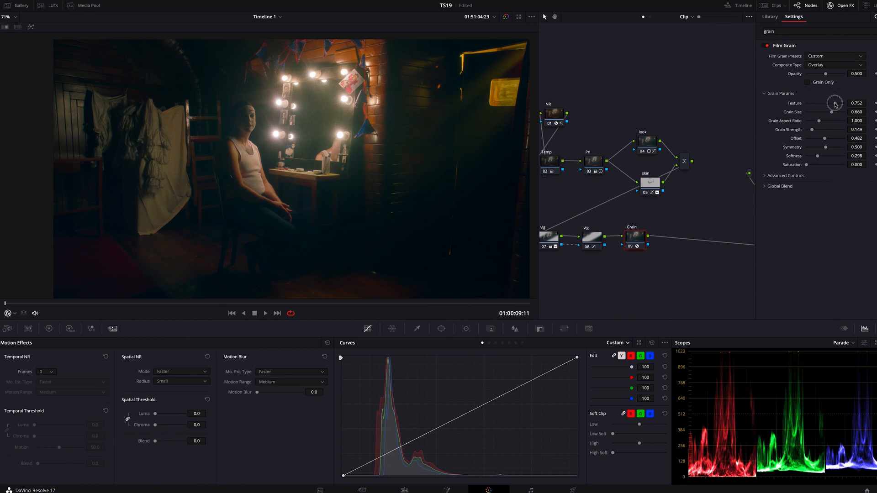
drag(833, 104, 836, 104)
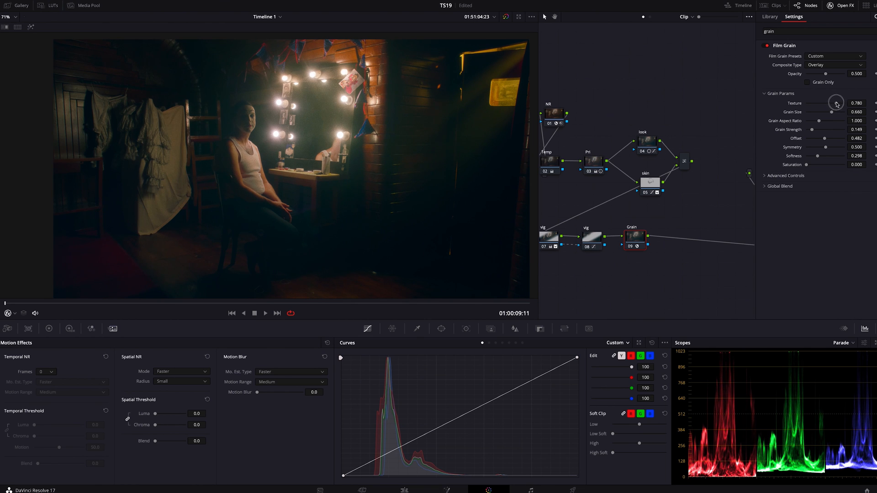
drag(831, 112, 832, 112)
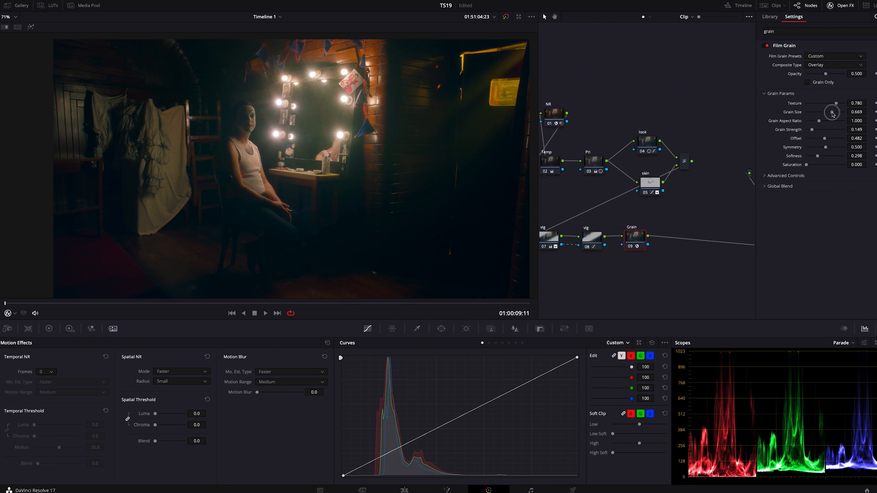
drag(832, 112, 817, 114)
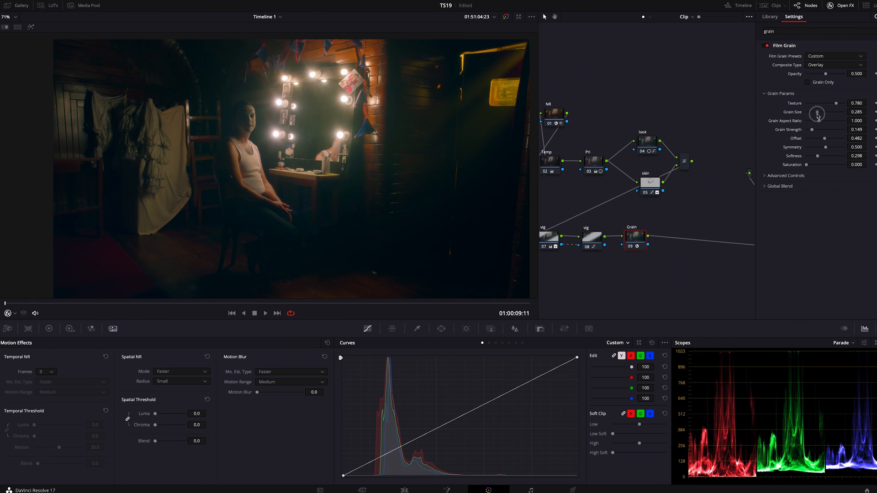
drag(816, 114, 817, 113)
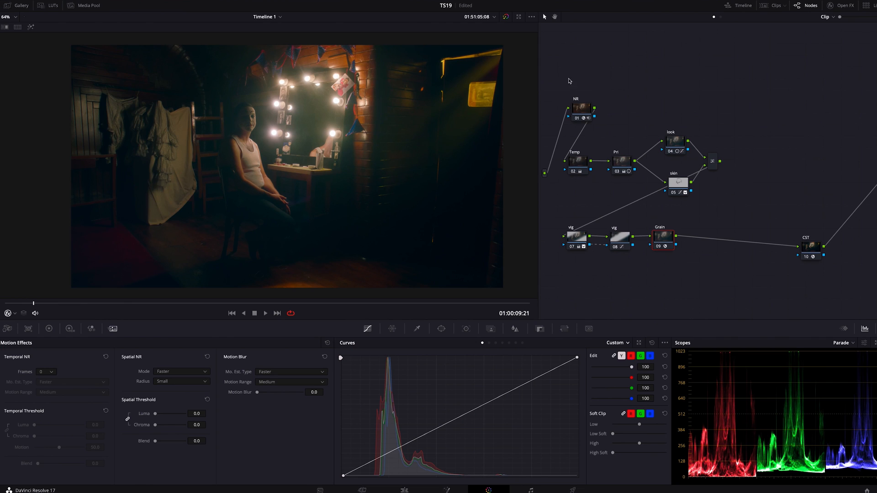
mouse_move(621, 222)
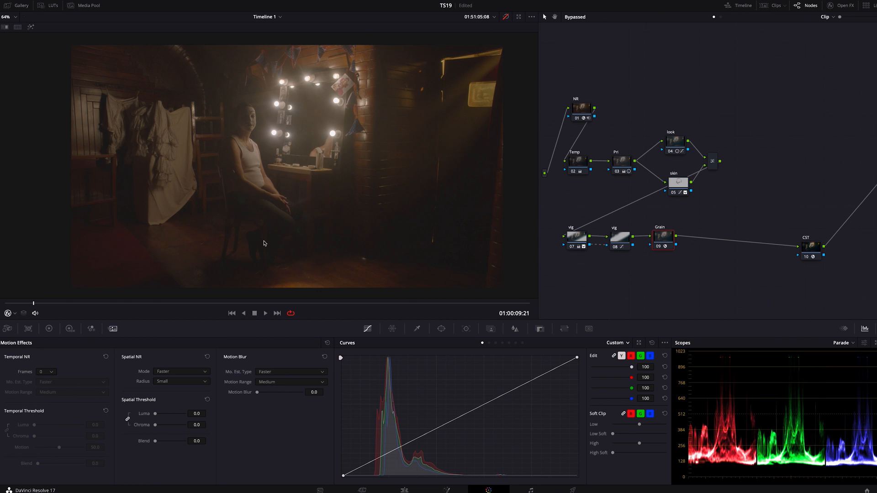
mouse_move(426, 176)
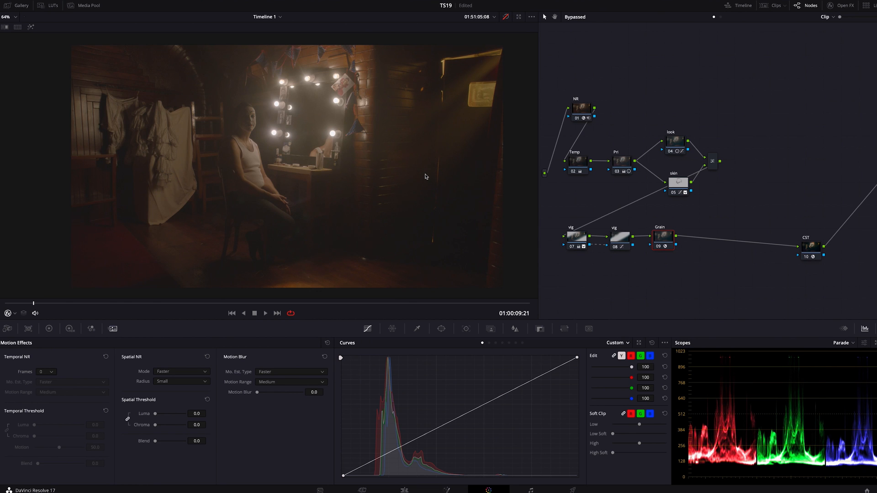